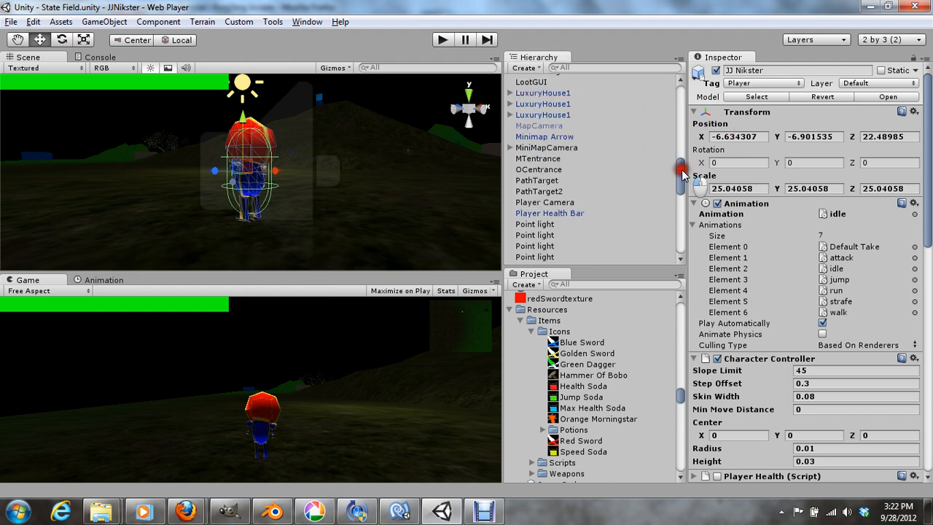
Select Player Camera in the Hierarchy to show its Camera Movement settings with Is Raycast ticked
{"action": "left_click", "coordinate": [544, 156]}
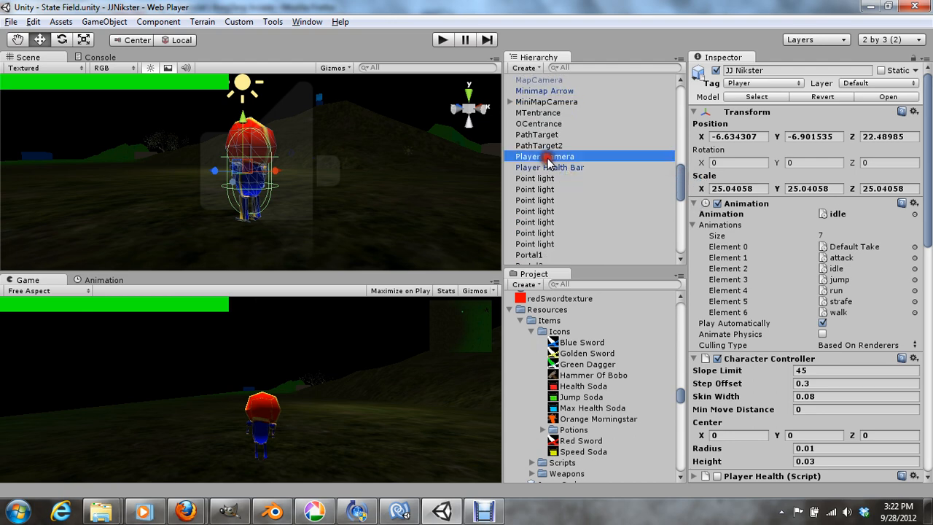
{"action": "left_click", "coordinate": [544, 156]}
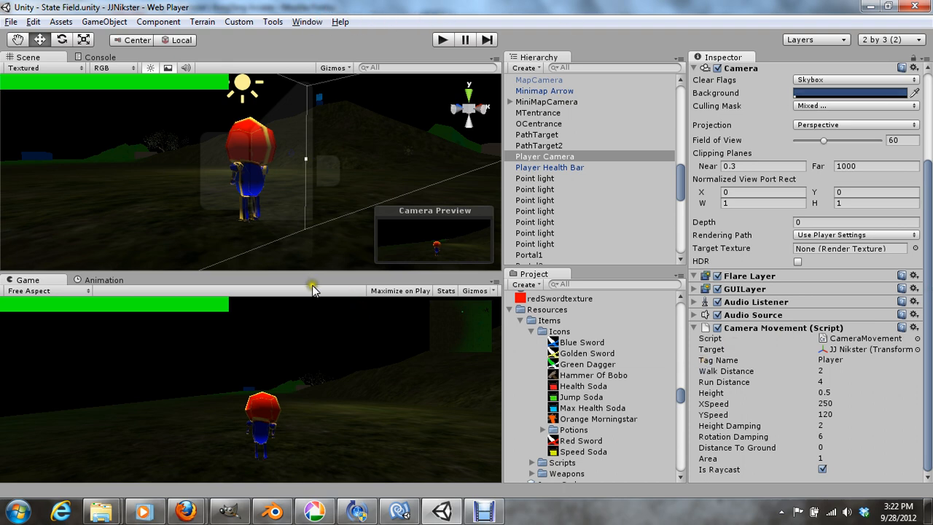
{"action": "mouse_move", "coordinate": [397, 18]}
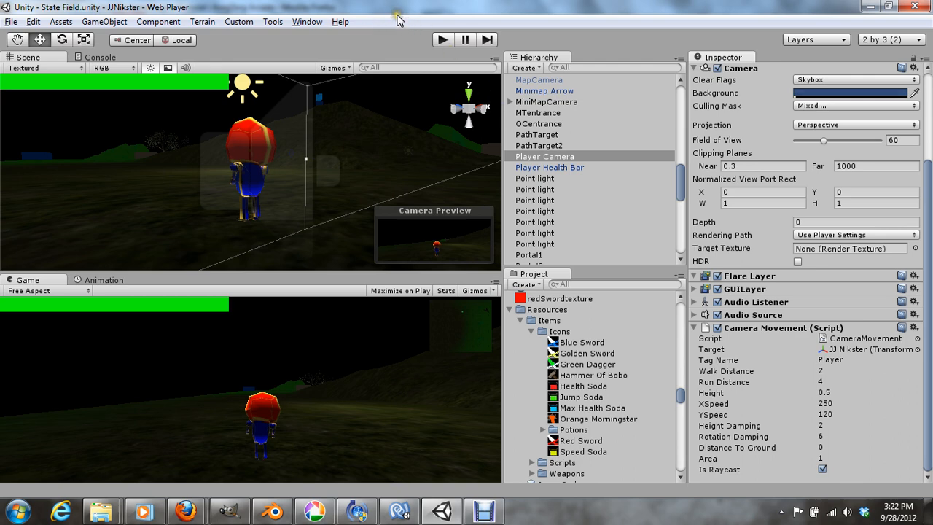
{"action": "mouse_move", "coordinate": [324, 234]}
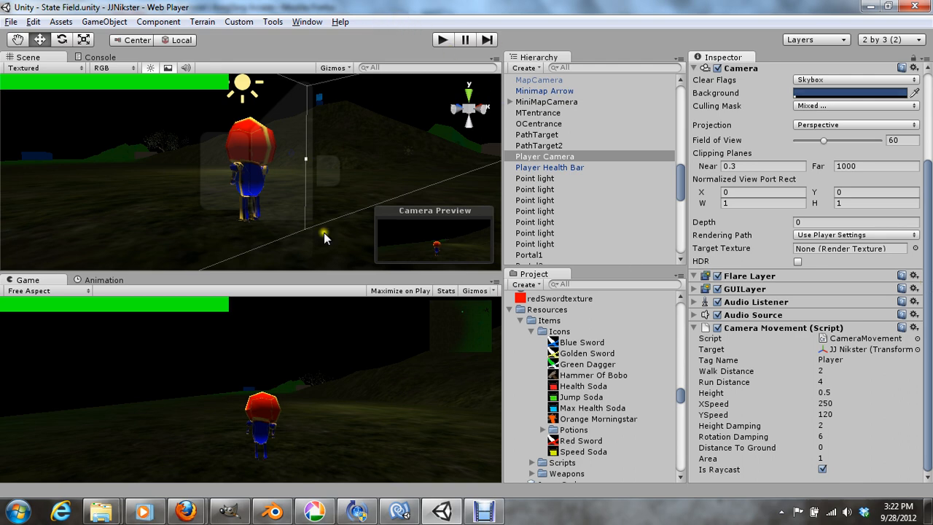
{"action": "mouse_move", "coordinate": [340, 22]}
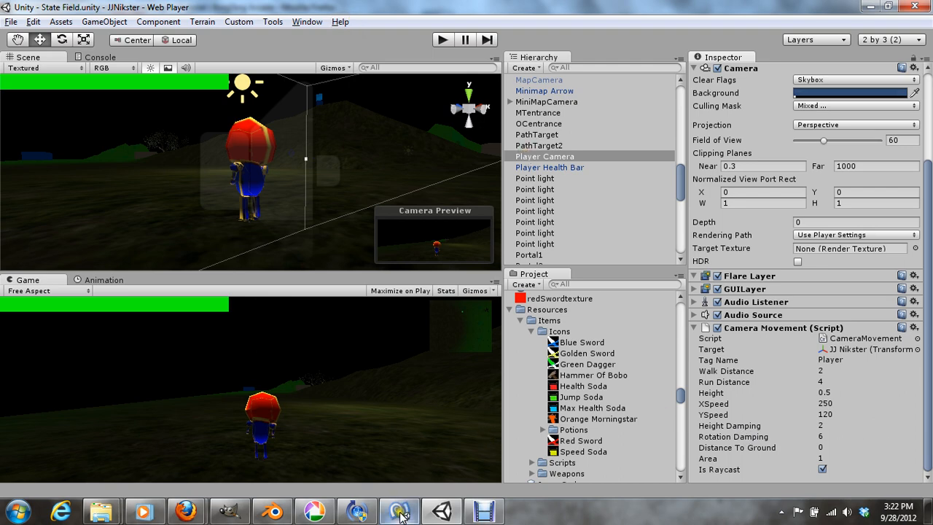
Declare 'public RaycastHit hit;' on line 19 of CameraMovement.cs
{"action": "left_click", "coordinate": [398, 510]}
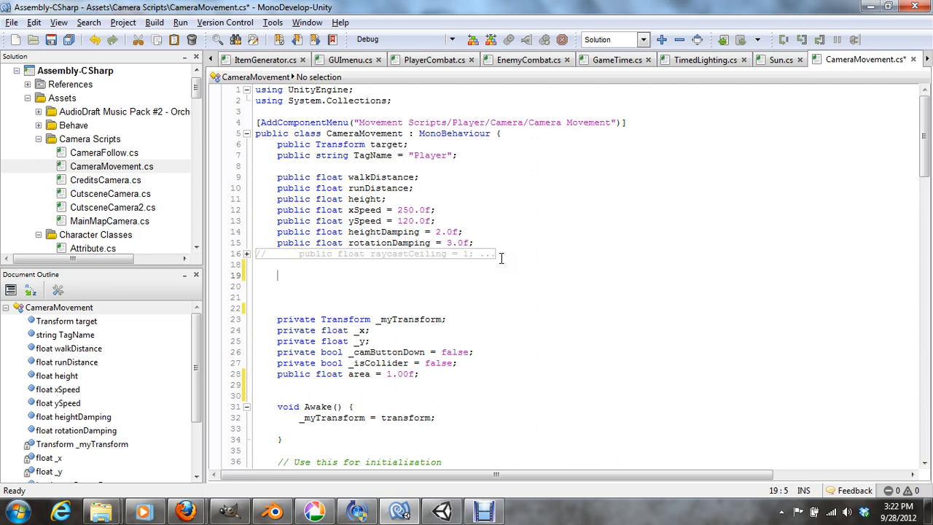
{"action": "type", "text": "public"}
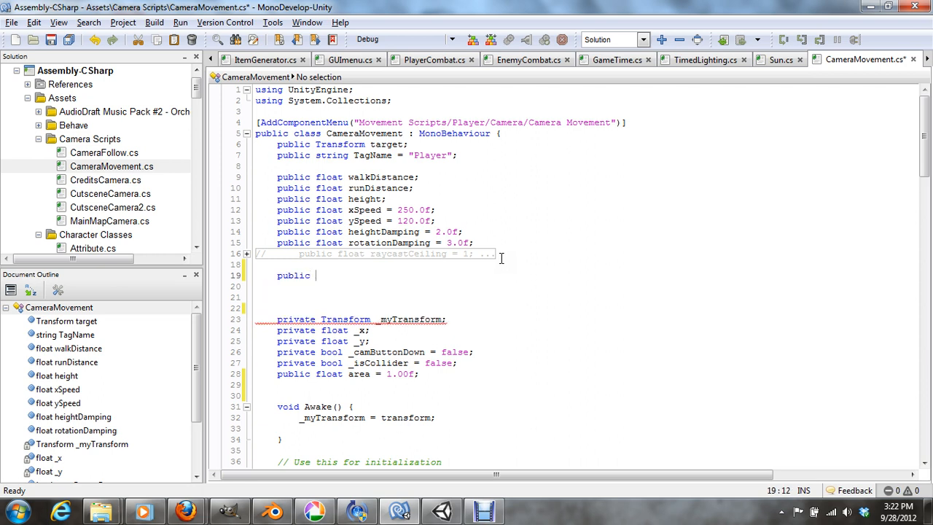
{"action": "type", "text": "ray"}
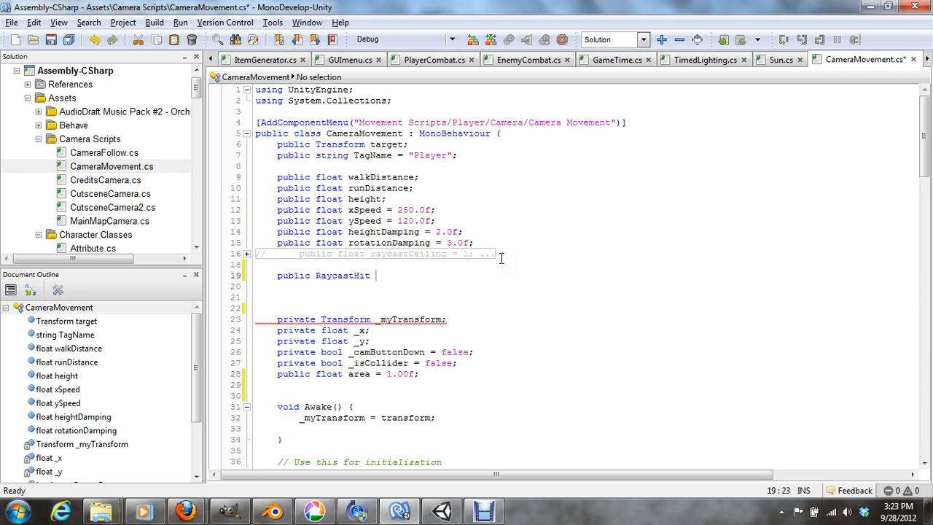
{"action": "type", "text": "hit;"}
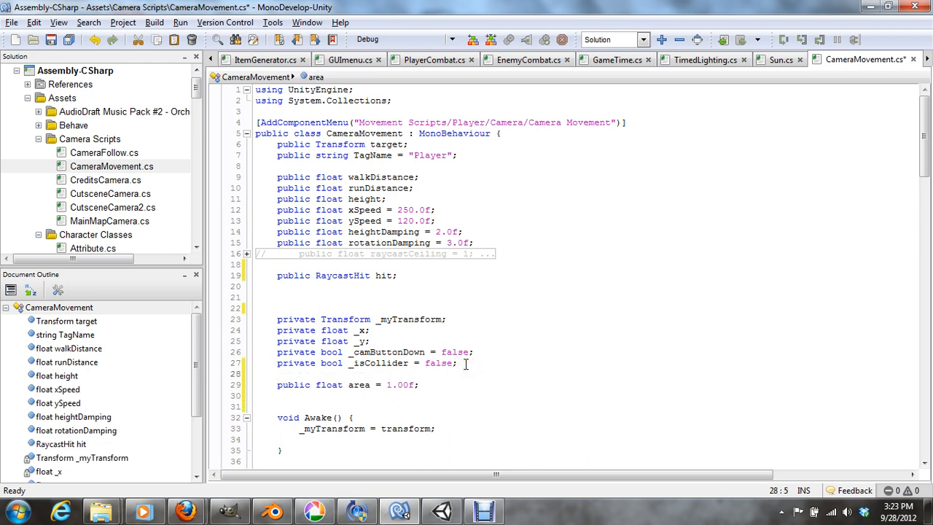
Declare 'public float distanceToGround;' above the area field
{"action": "type", "text": "public float"}
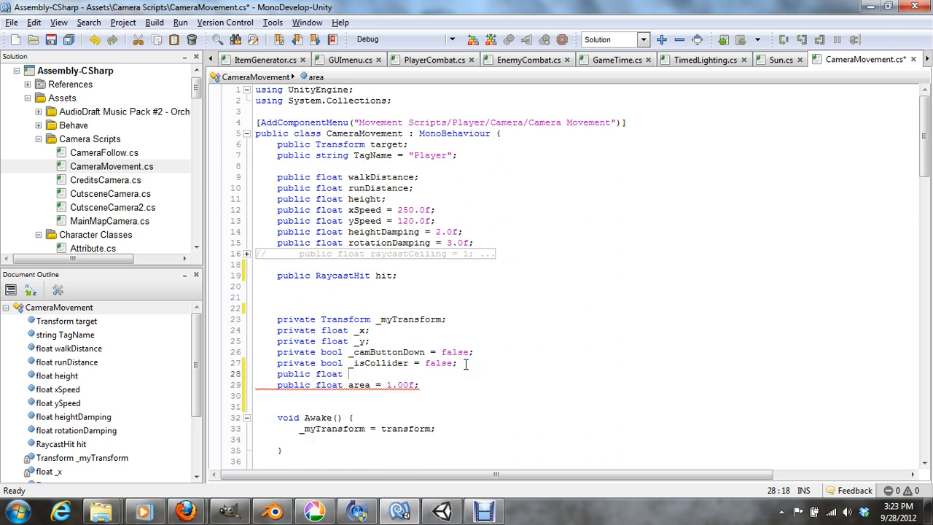
{"action": "type", "text": "dista"}
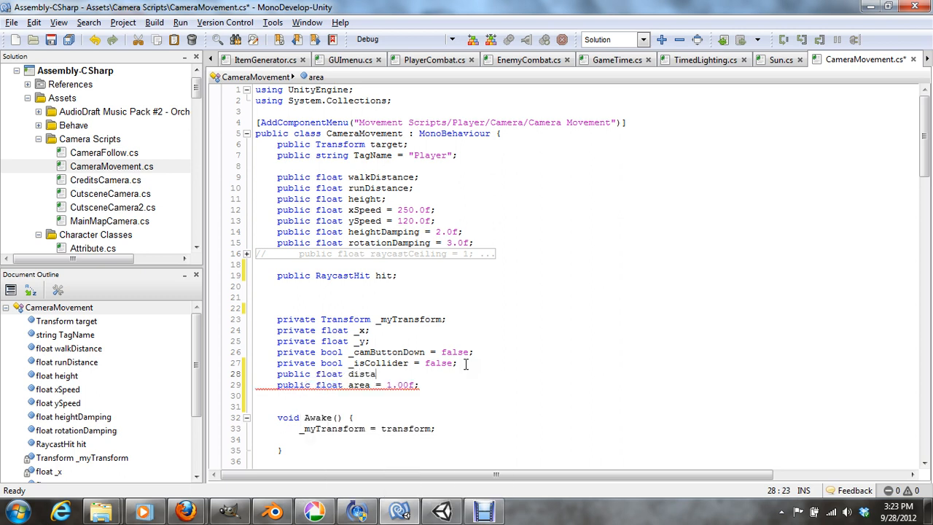
{"action": "type", "text": "nc"}
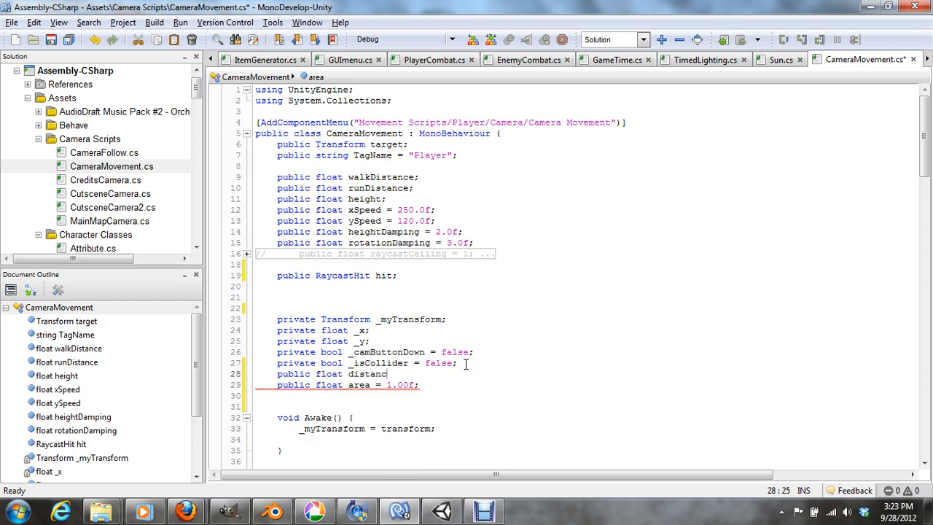
{"action": "type", "text": "eT"}
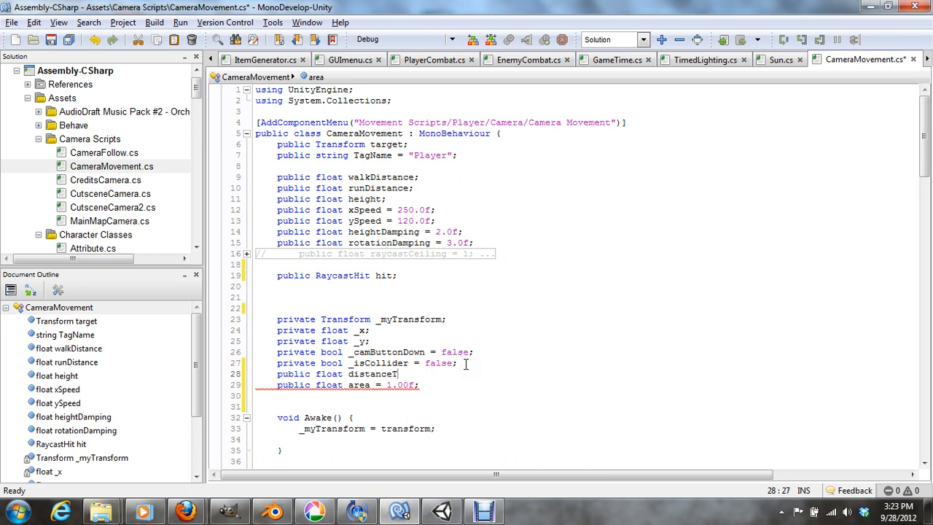
{"action": "type", "text": "Gron"}
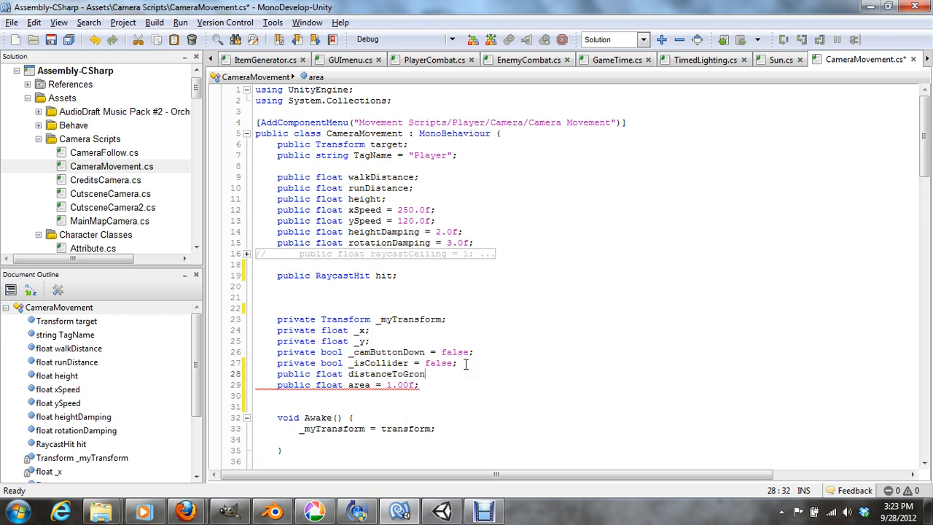
{"action": "type", "text": "u"}
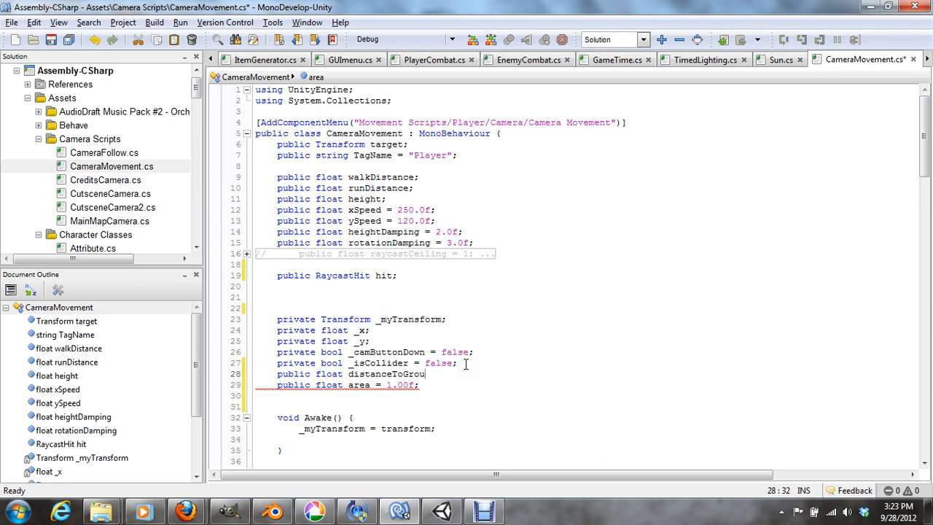
{"action": "type", "text": "nd;"}
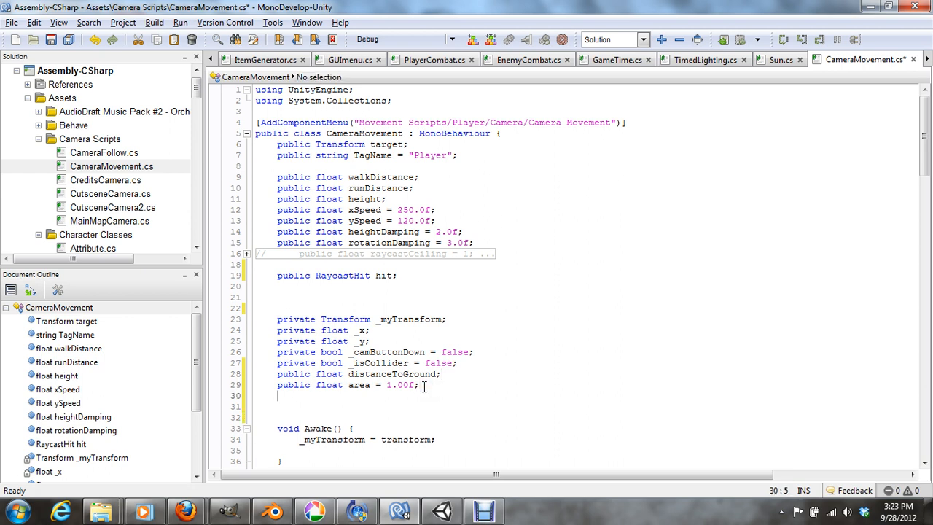
{"action": "type", "text": "pun"}
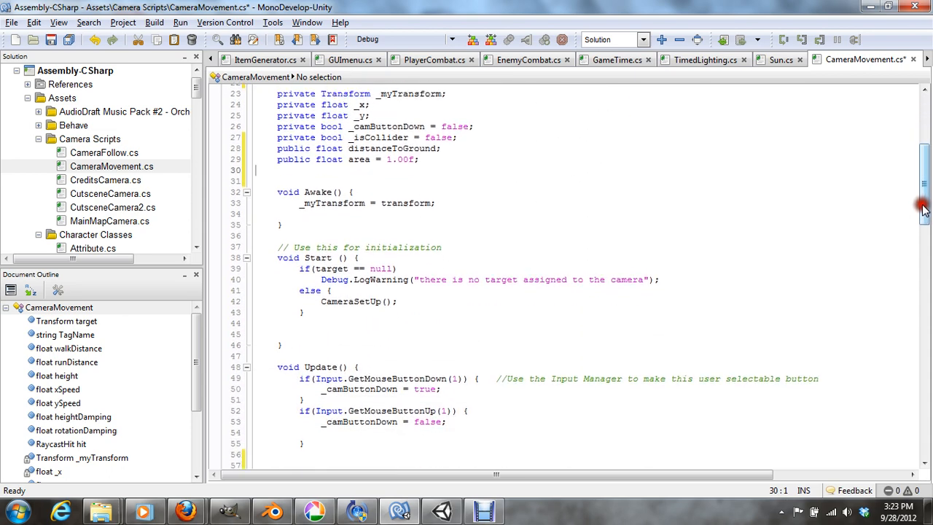
Declare public bool isRaycast directly beneath 'public float area = 1.00f'
{"action": "scroll", "scroll_direction": "down", "scroll_amount": 3}
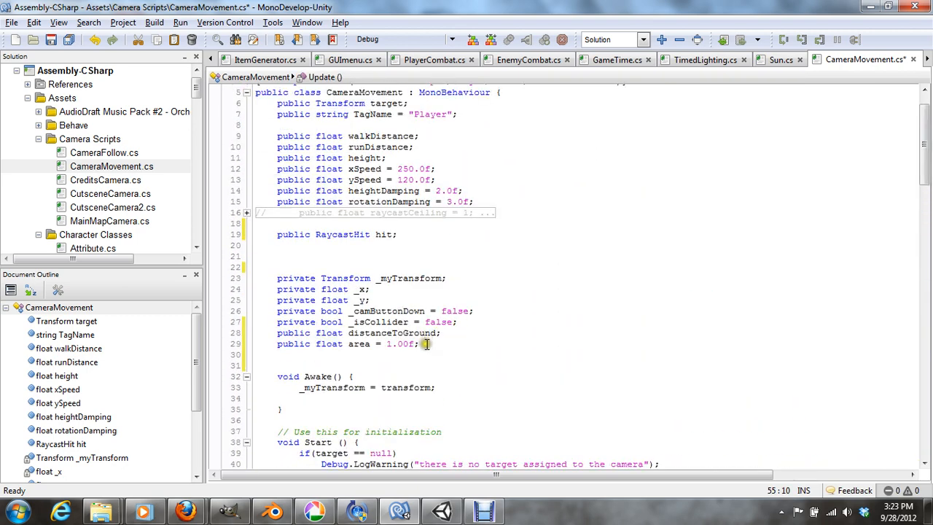
{"action": "type", "text": "pu"}
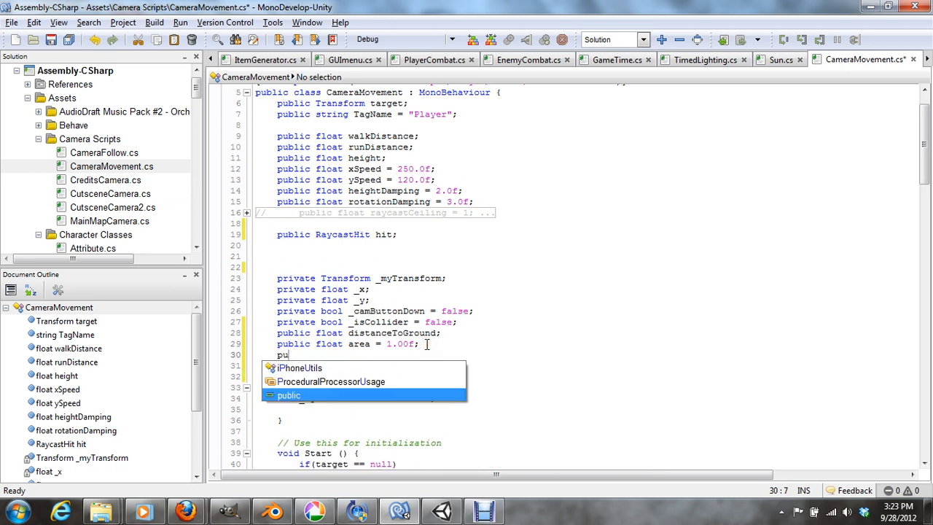
{"action": "key", "text": "Escape"}
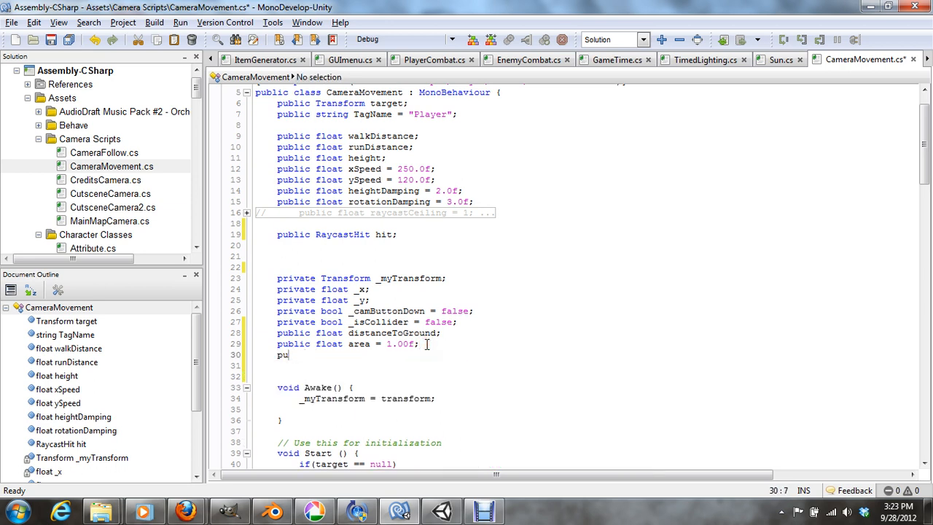
{"action": "type", "text": "blic"}
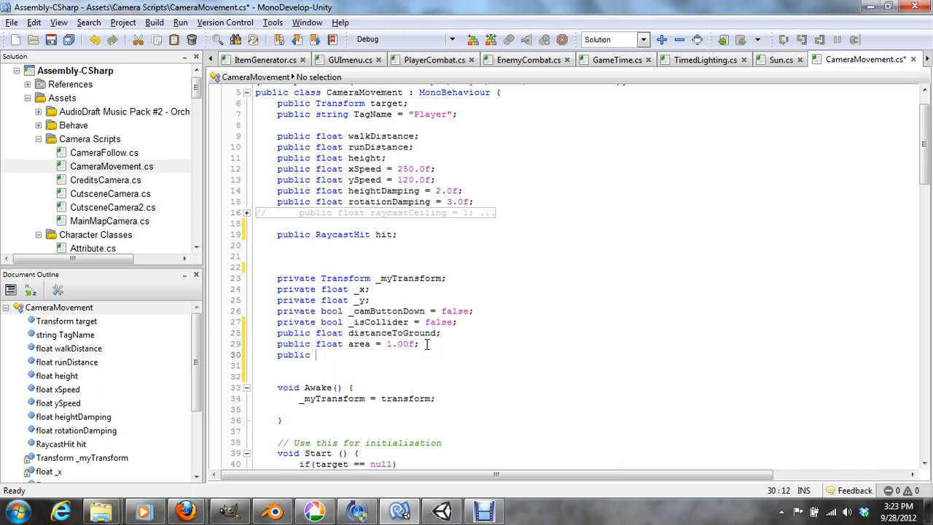
{"action": "type", "text": "bool isR"}
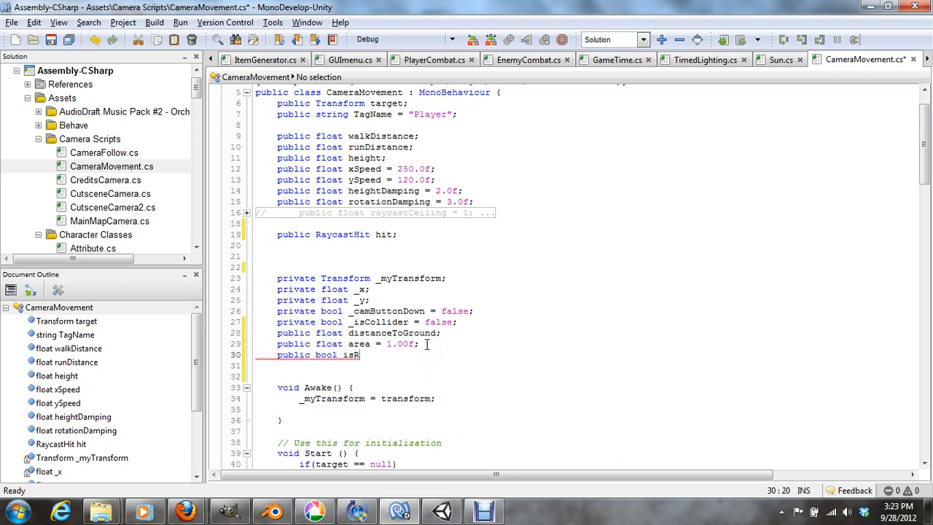
{"action": "type", "text": "aycast"}
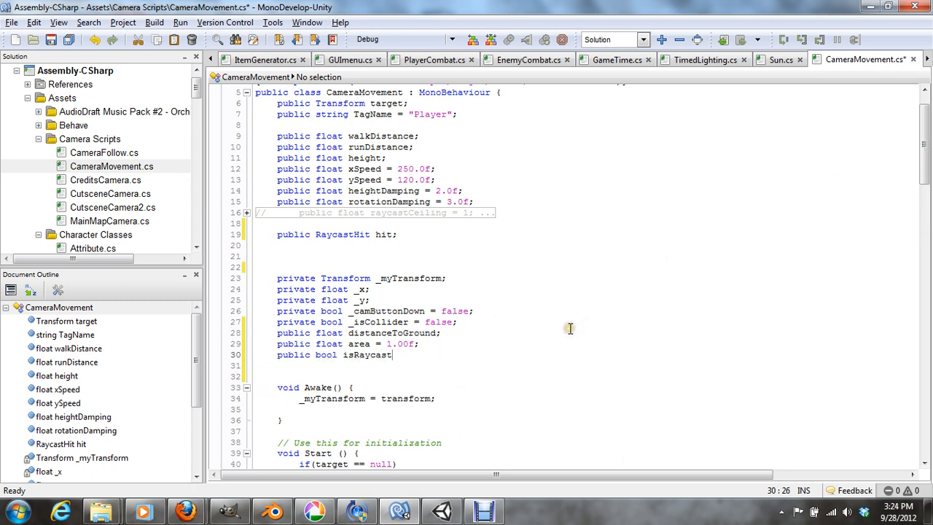
{"action": "type", "text": "= t"}
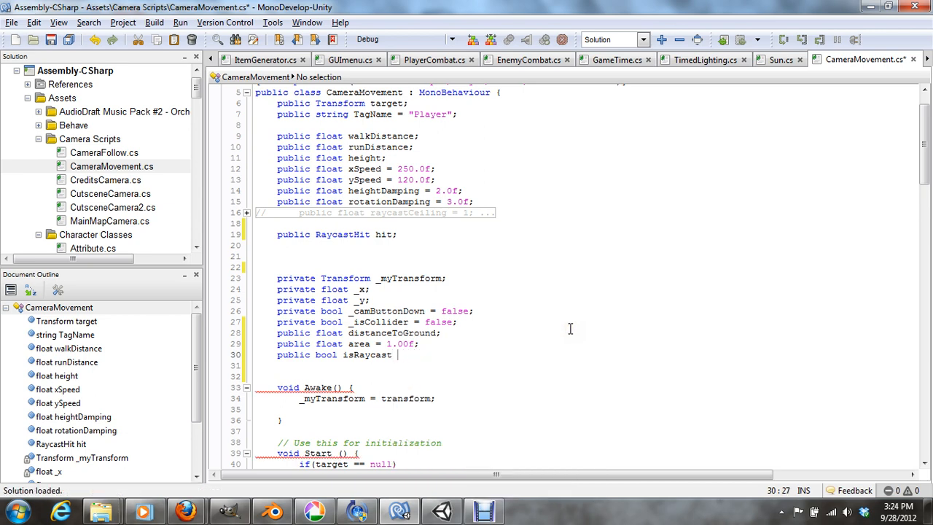
{"action": "type", "text": ";"}
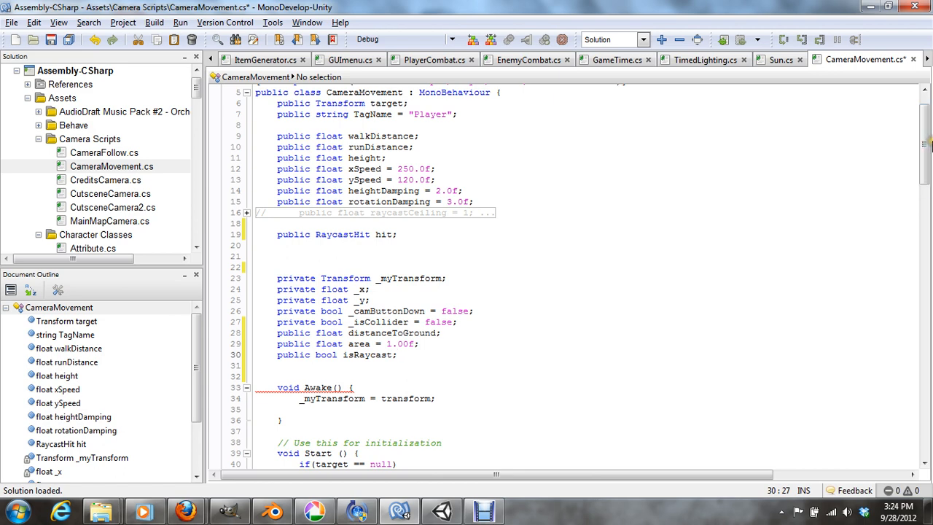
Add if(isRaycast) { } after the mouse-button checks and begin typing Physics.Raycast(Vector3. inside
{"action": "scroll", "scroll_direction": "down", "scroll_amount": 3}
{"action": "type", "text": "if("}
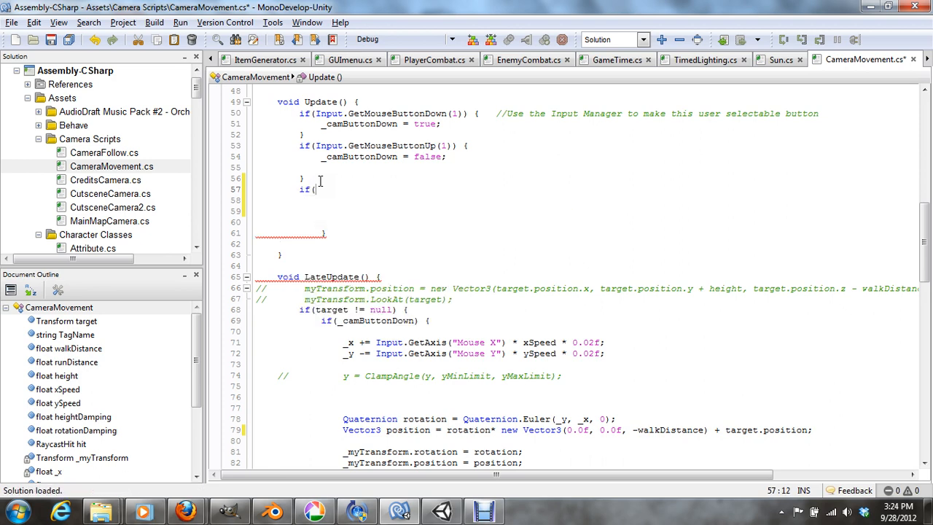
{"action": "type", "text": "isRaycast) {"}
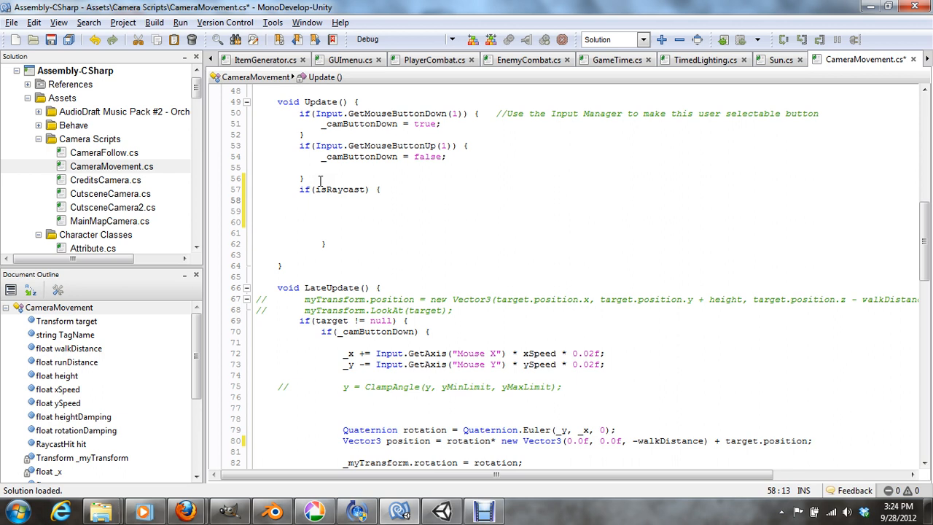
{"action": "left_click", "coordinate": [322, 200]}
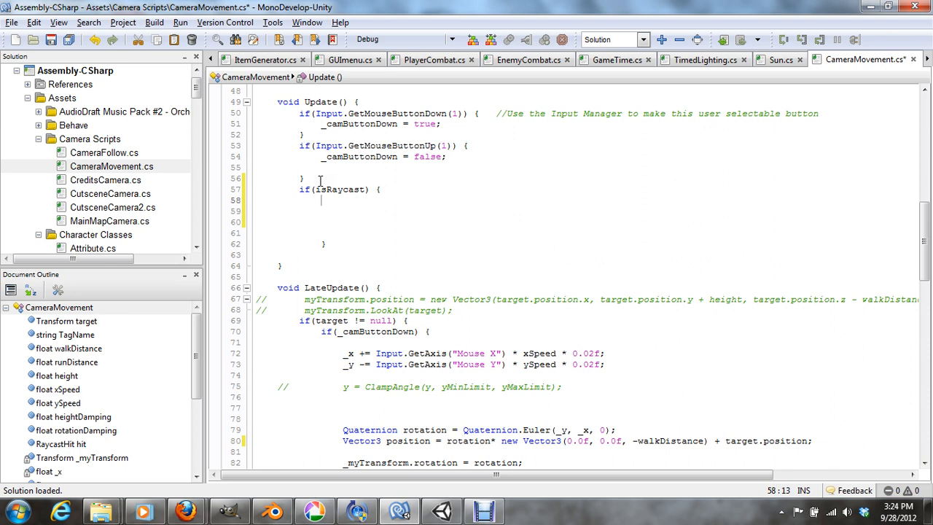
{"action": "type", "text": "ph"}
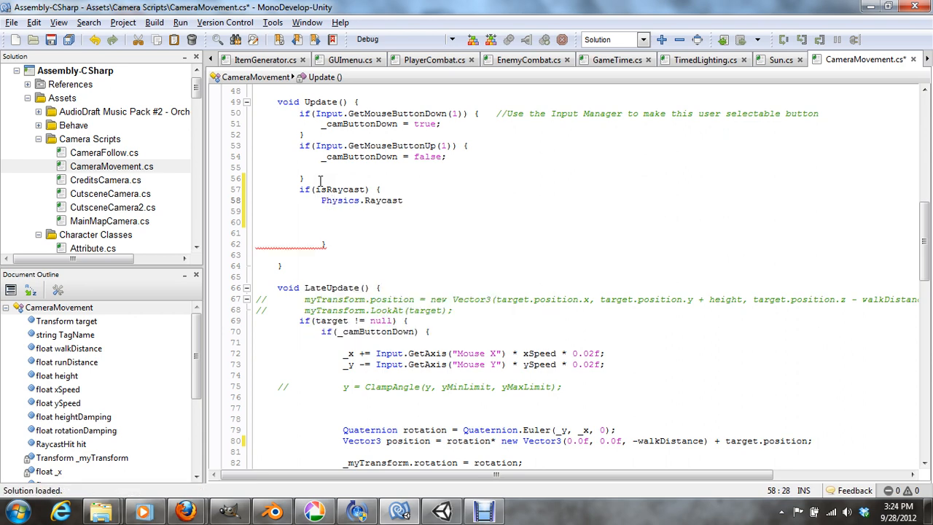
{"action": "type", "text": "("}
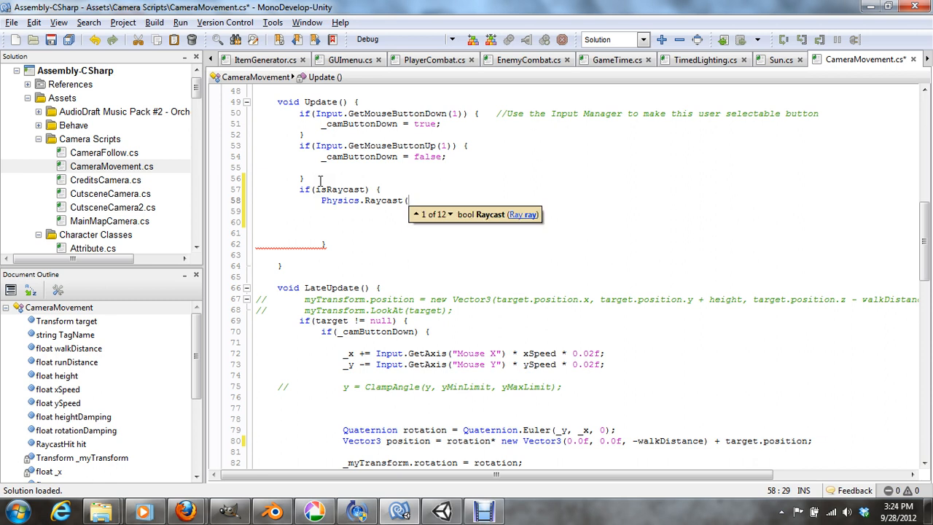
{"action": "type", "text": "ve"}
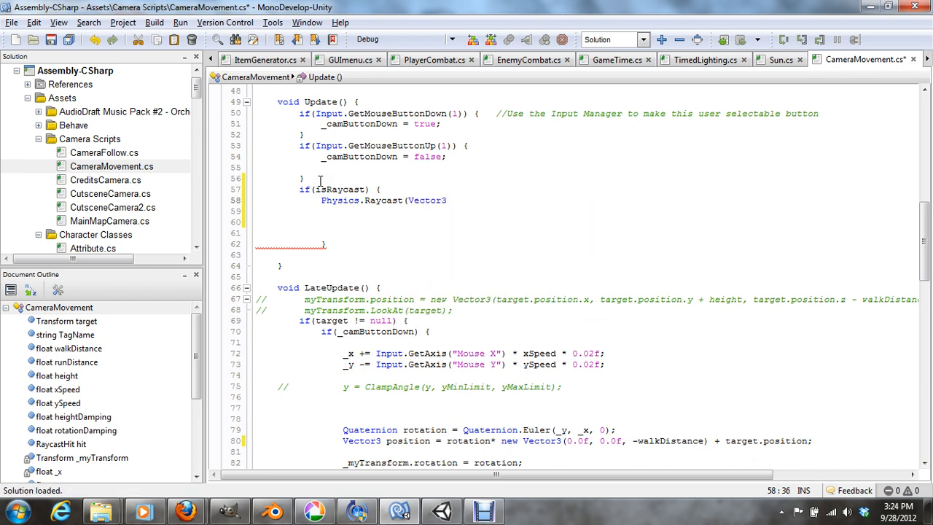
{"action": "type", "text": "."}
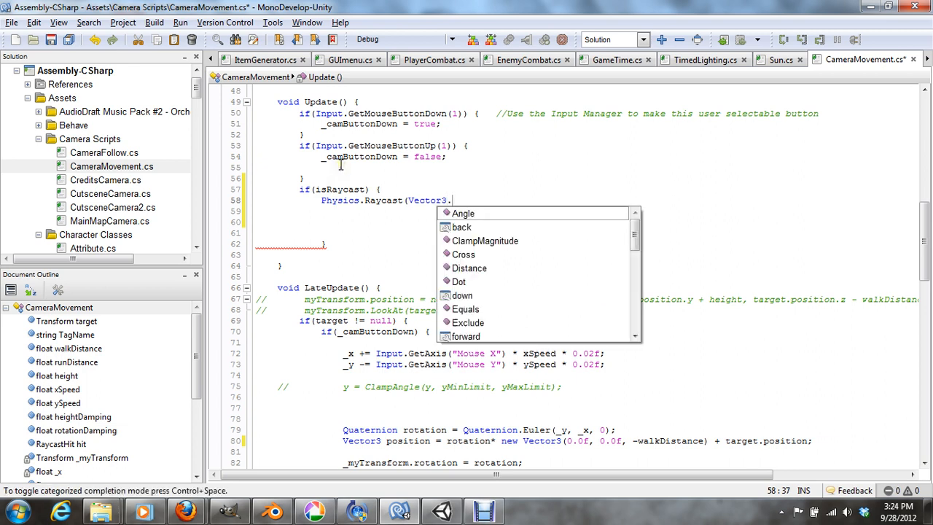
{"action": "mouse_move", "coordinate": [333, 156]}
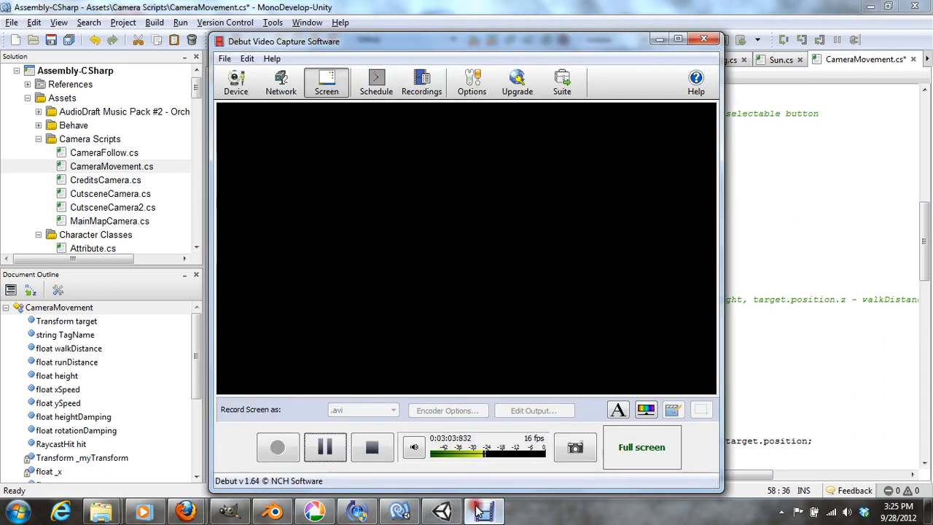
{"action": "left_click", "coordinate": [325, 446]}
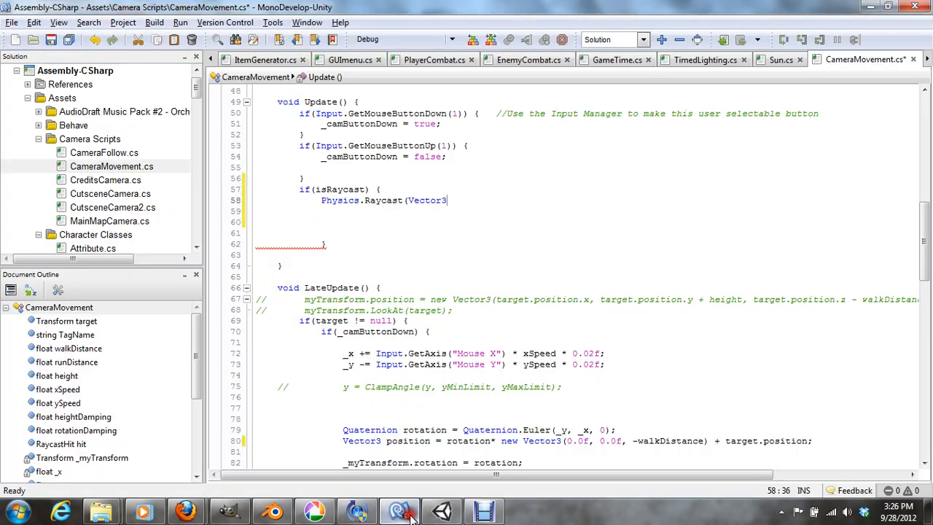
{"action": "key", "text": "Backspace"}
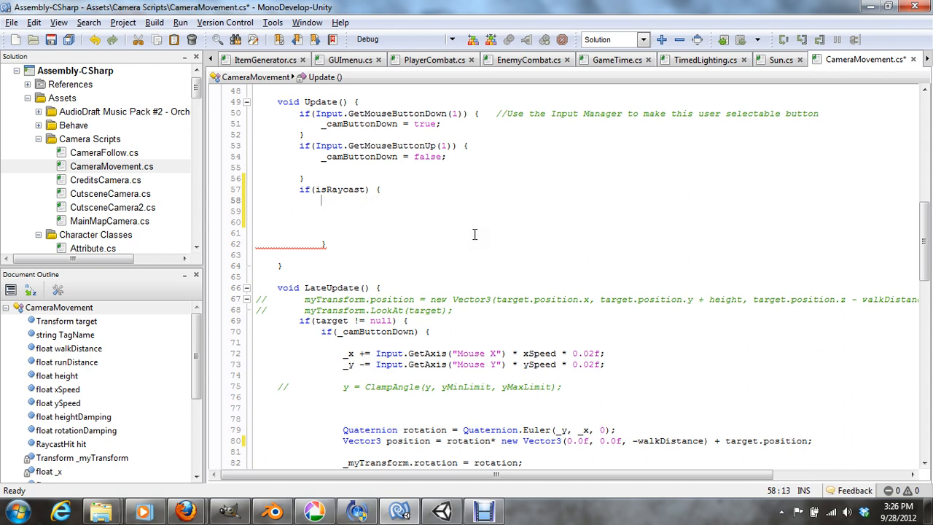
Write Vector3 fwd = _myTransform.TransformDirection(Vector3.forward); as the block's first line
{"action": "type", "text": "Vector3"}
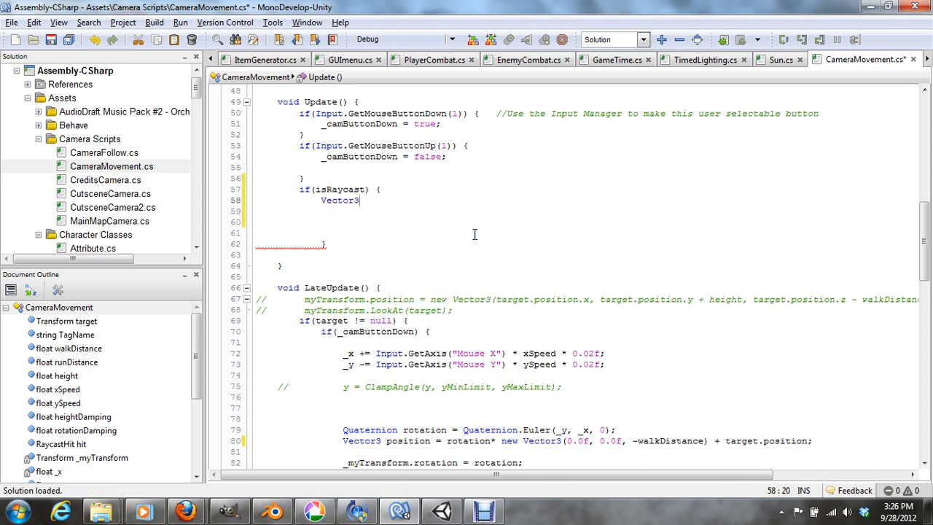
{"action": "type", "text": "fwd = tr"}
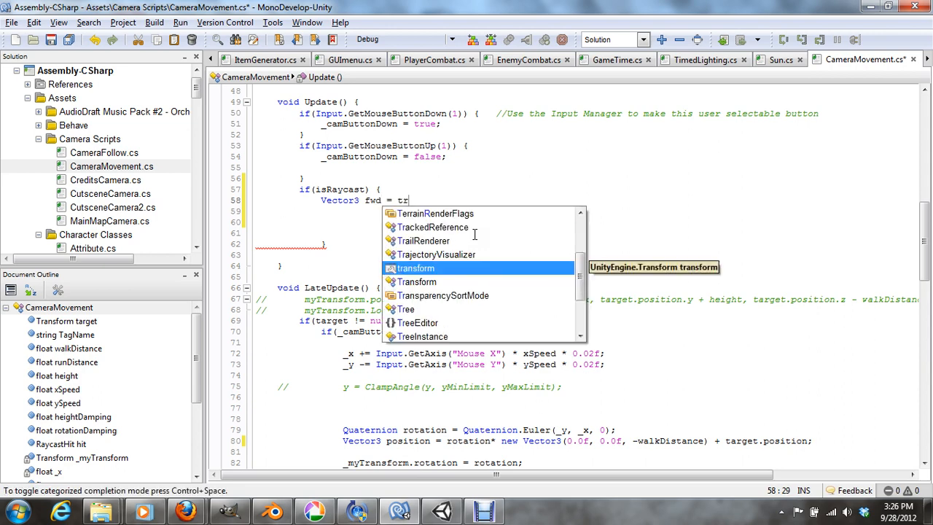
{"action": "type", "text": "ansform"}
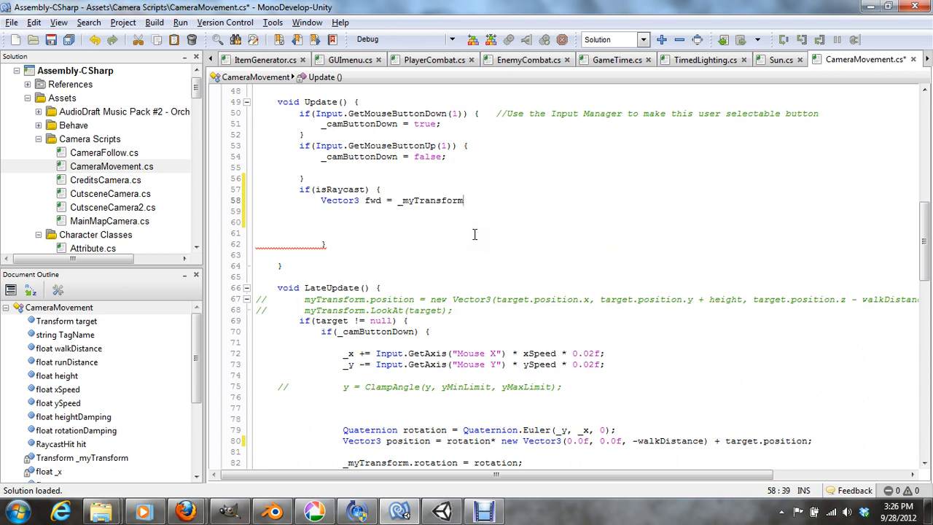
{"action": "type", "text": "t"}
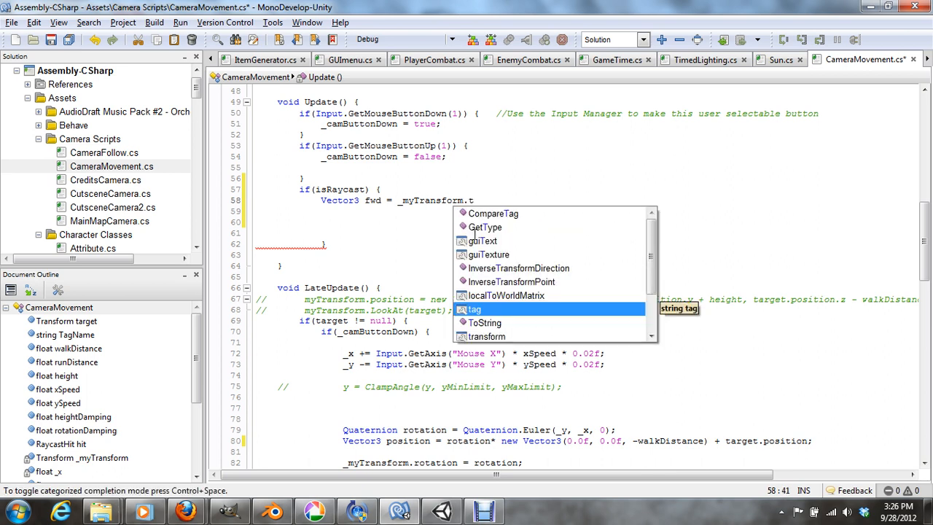
{"action": "type", "text": "ransformDirection("}
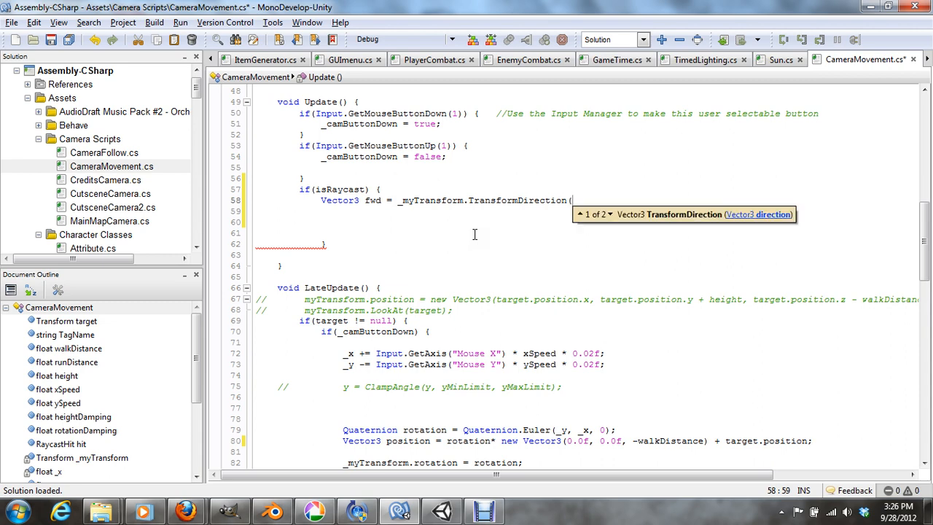
{"action": "type", "text": "Vector3"}
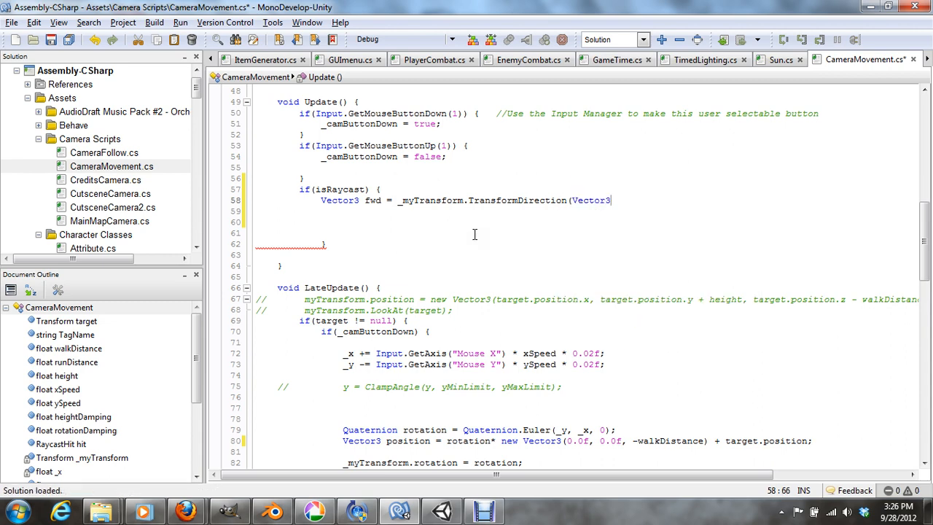
{"action": "type", "text": ".forward);"}
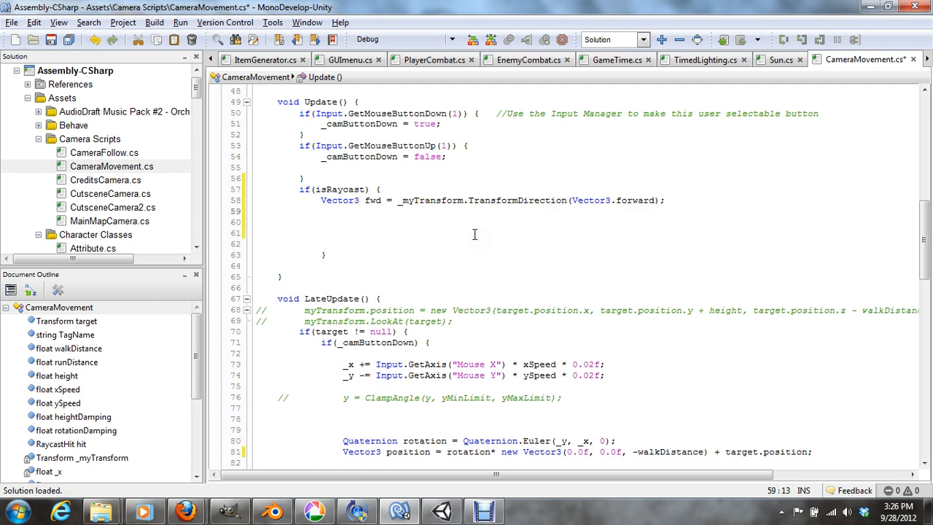
Start Physics.Raycast with _myTransform.position as origin and -Vector3.up as direction
{"action": "type", "text": "ph"}
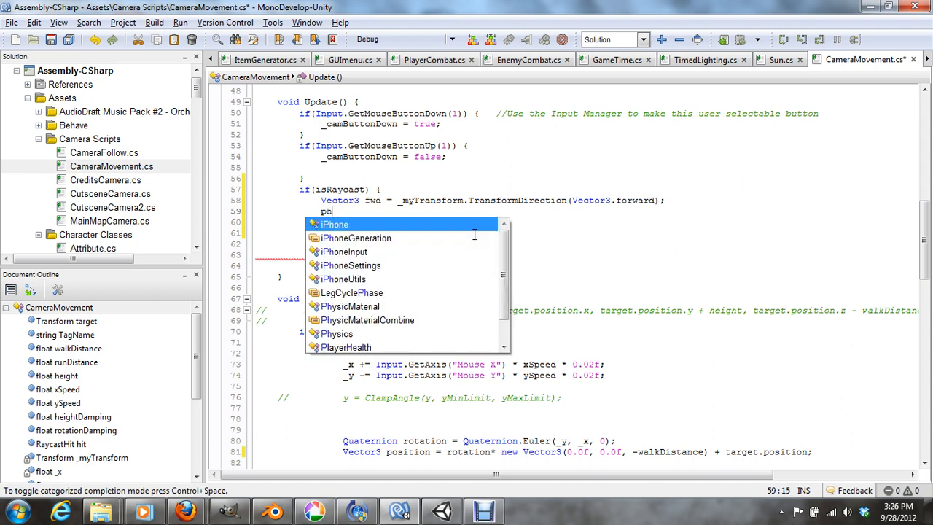
{"action": "type", "text": "Physics.r"}
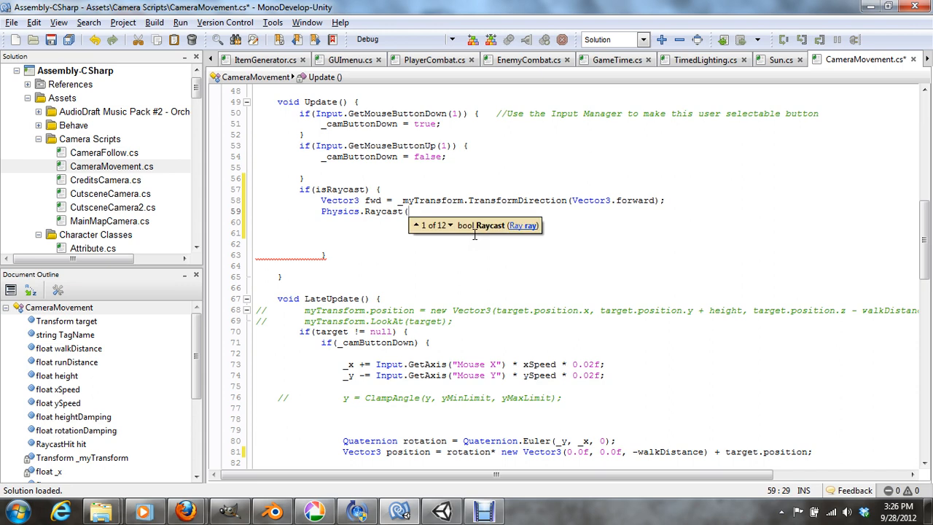
{"action": "type", "text": "_myTransform"}
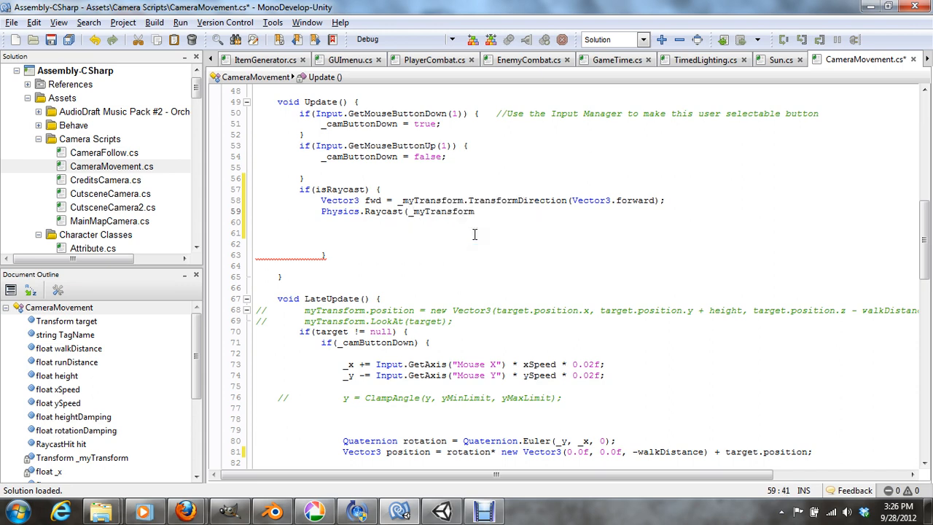
{"action": "type", "text": "position"}
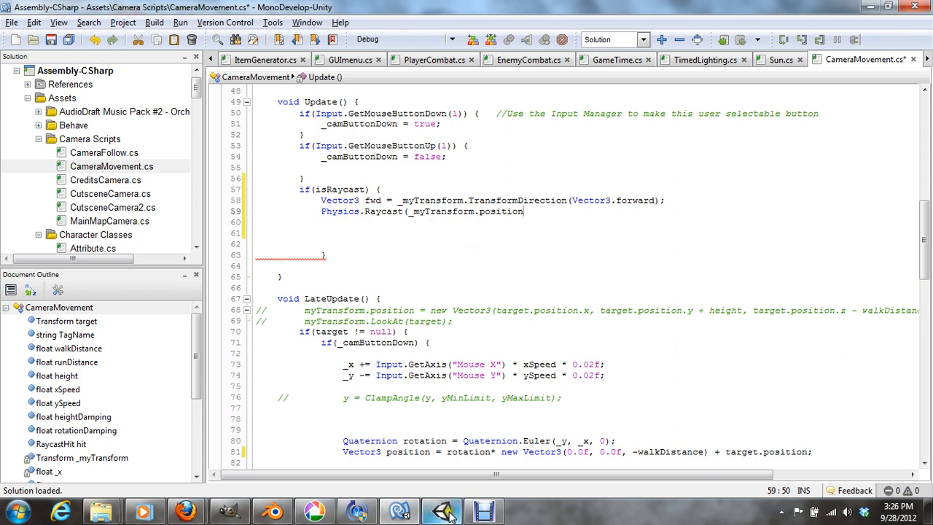
{"action": "left_click", "coordinate": [440, 510]}
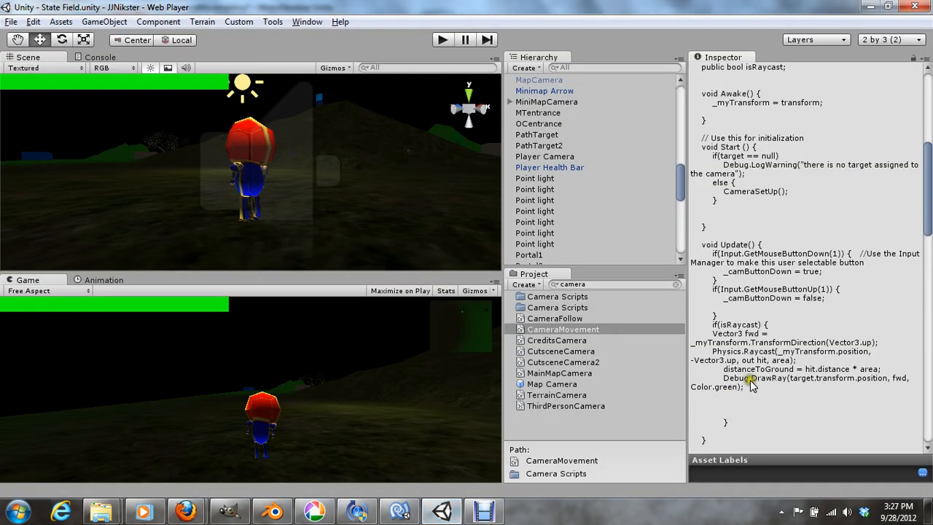
{"action": "mouse_move", "coordinate": [809, 335]}
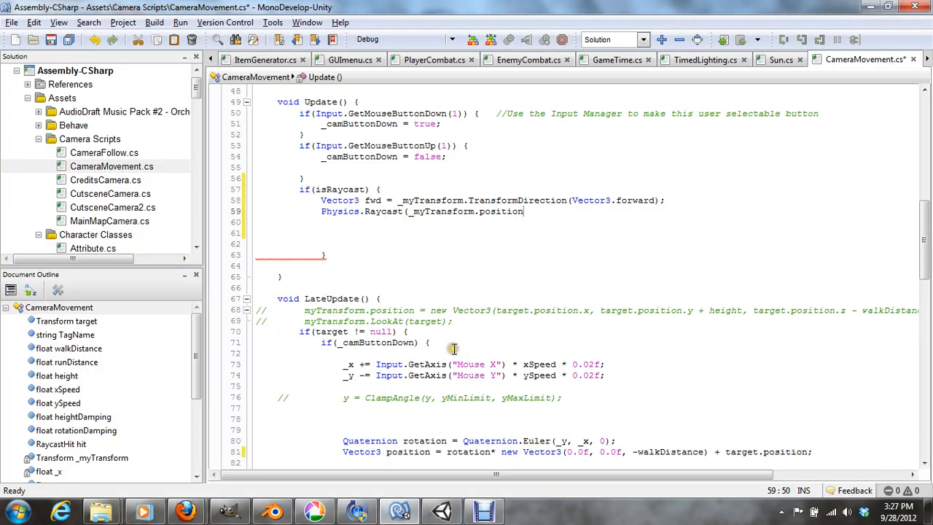
{"action": "type", "text": ","}
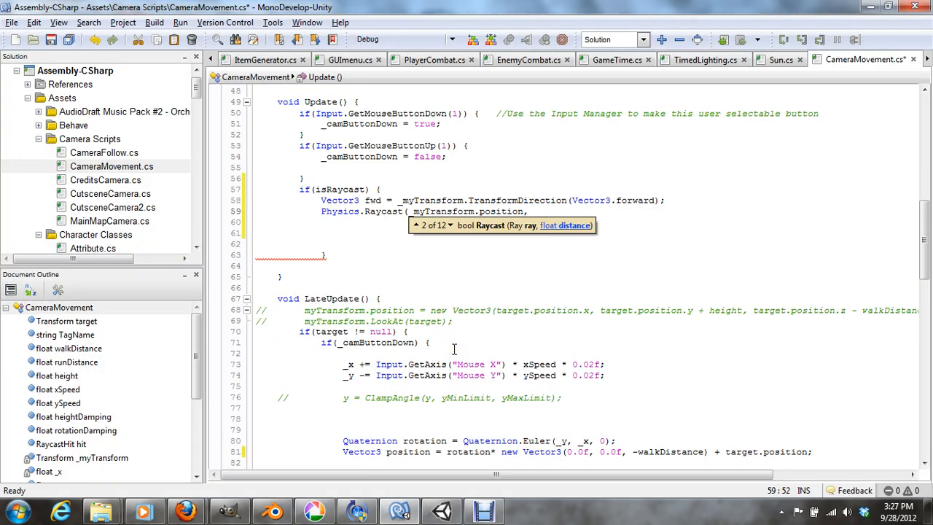
{"action": "type", "text": "-Vector3"}
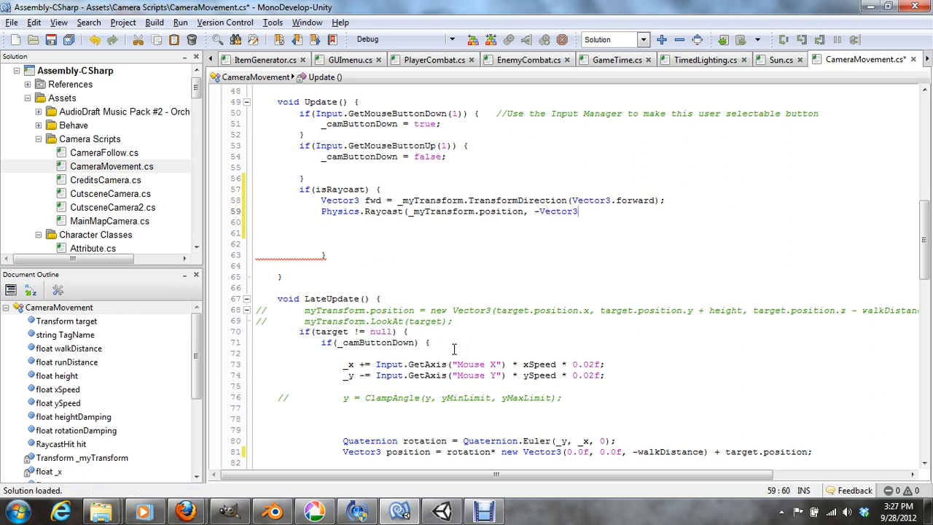
{"action": "type", "text": ".up"}
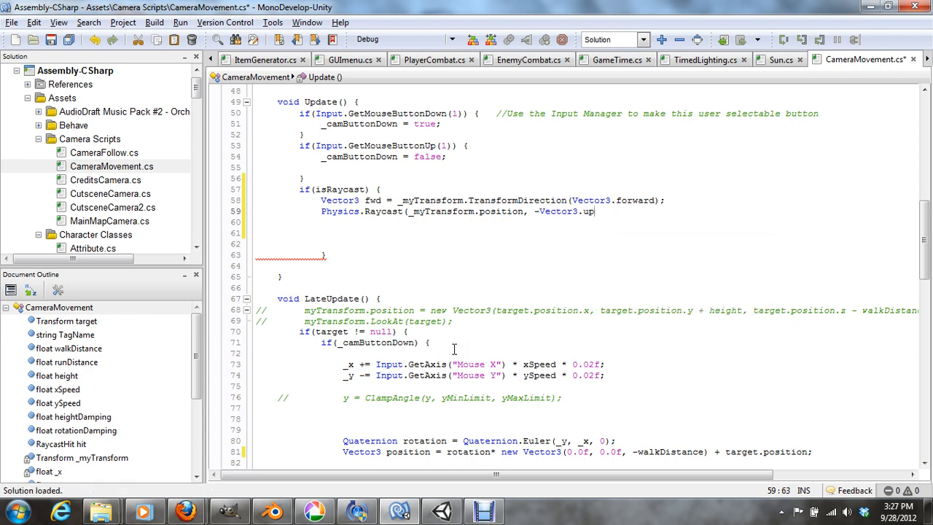
{"action": "mouse_move", "coordinate": [578, 276]}
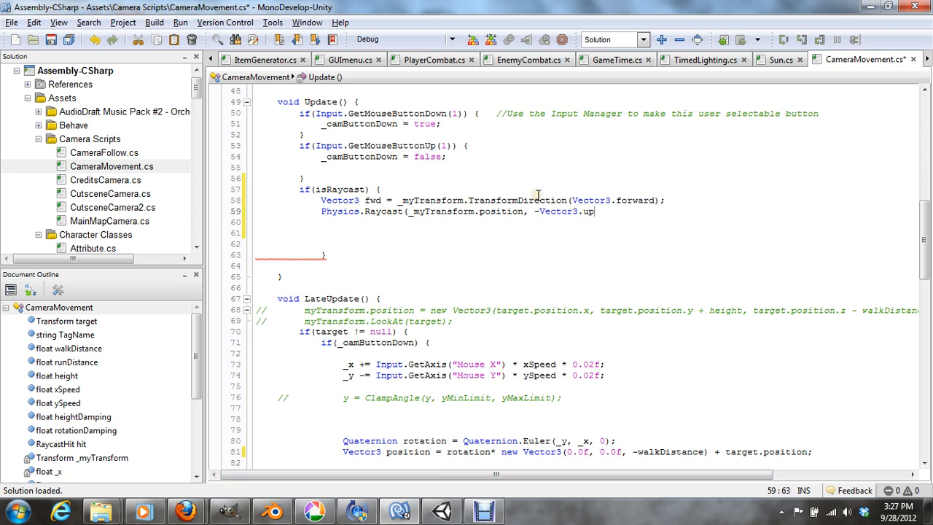
Add the out hit and area arguments and close the Raycast call
{"action": "type", "text": "p"}
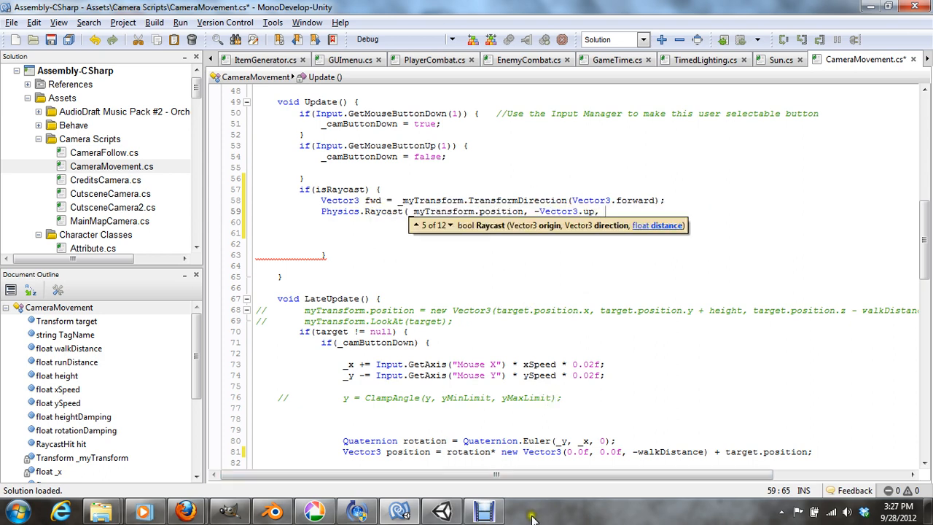
{"action": "left_click", "coordinate": [398, 510]}
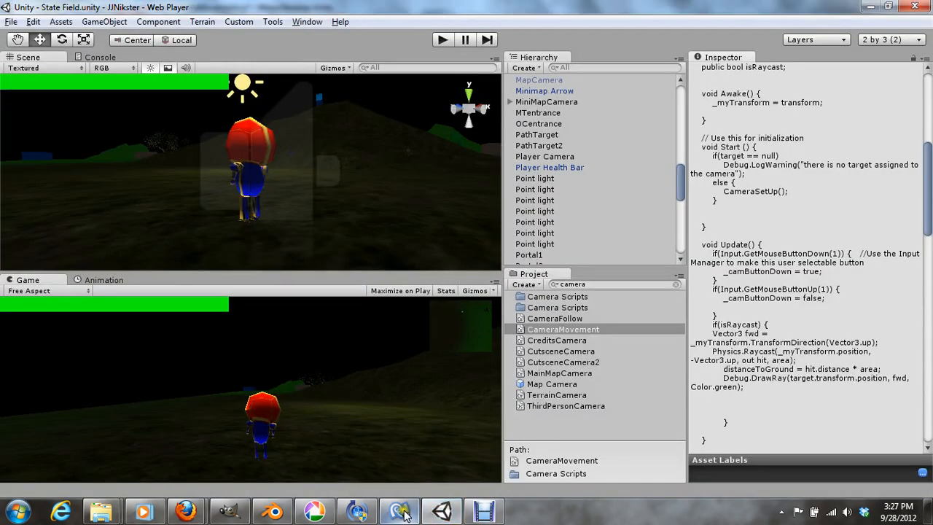
{"action": "left_click", "coordinate": [398, 510]}
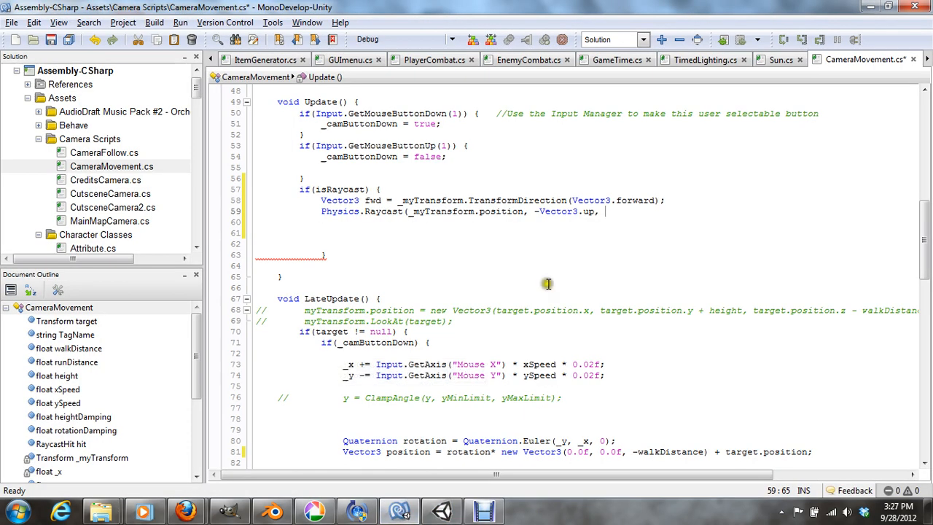
{"action": "type", "text": "out hit"}
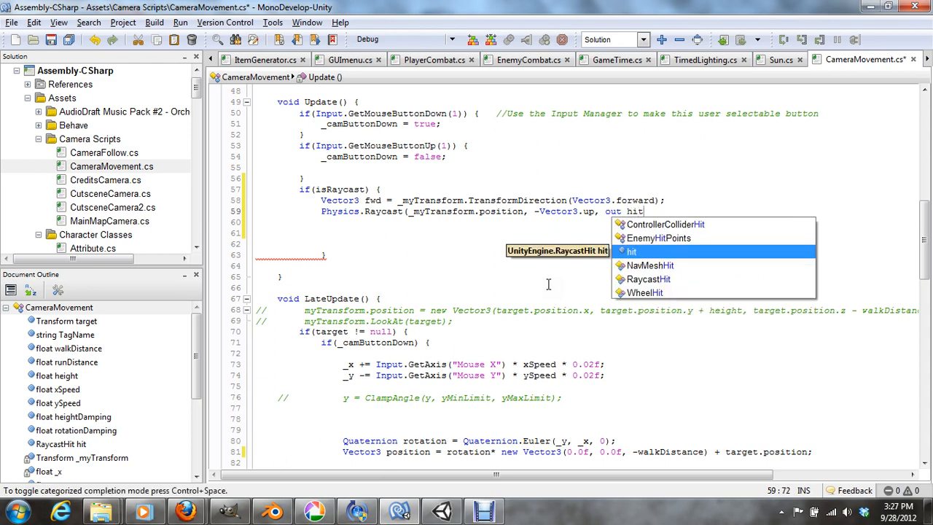
{"action": "type", "text": ", area"}
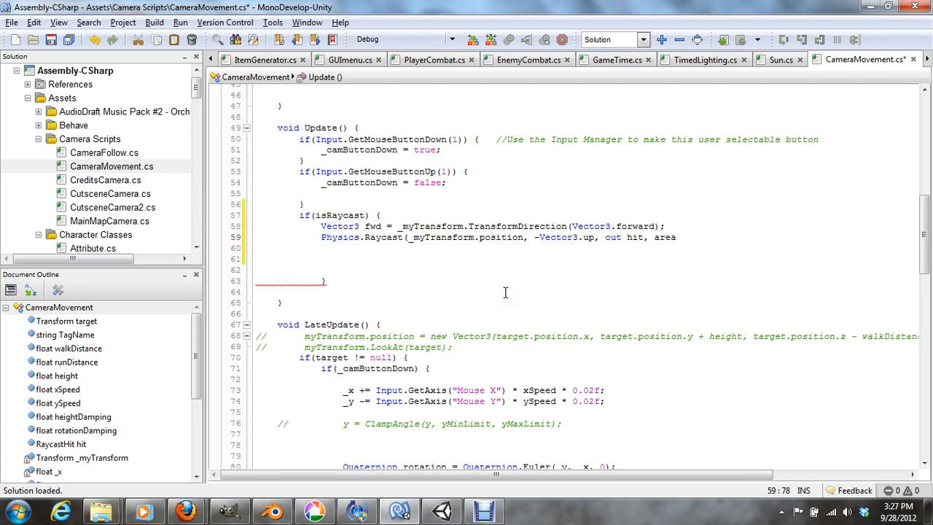
{"action": "left_click", "coordinate": [676, 237]}
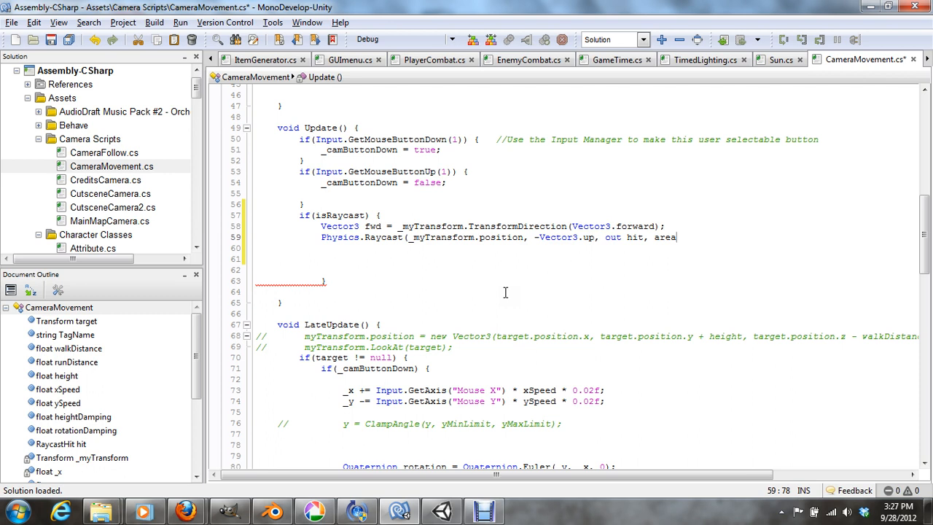
{"action": "type", "text": "))"}
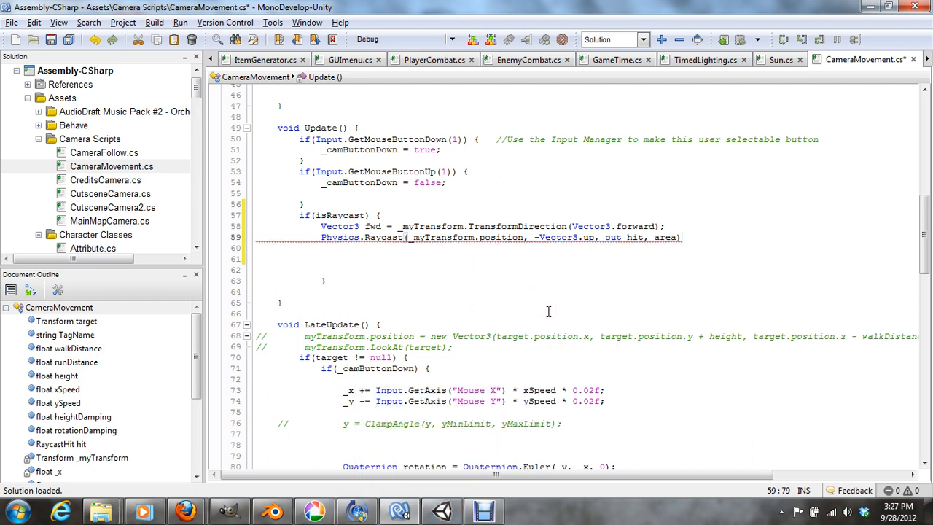
{"action": "type", "text": ";"}
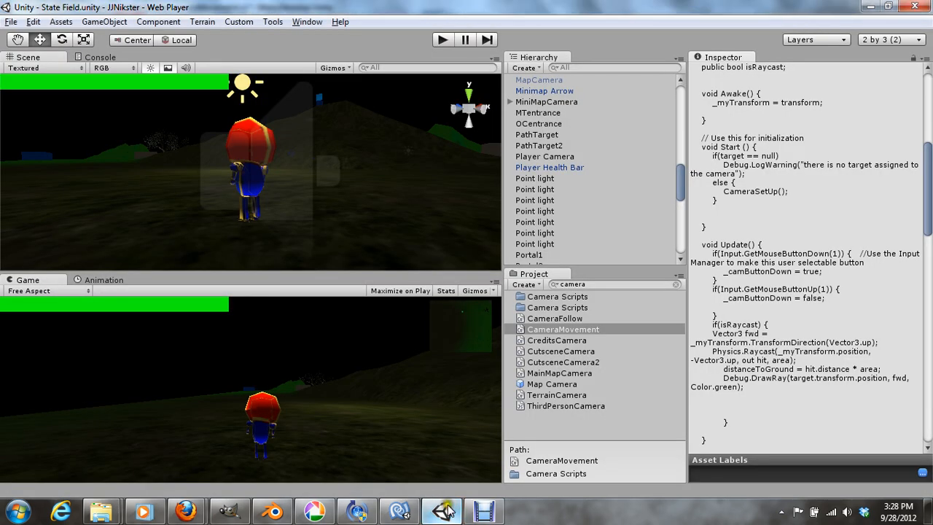
Write distanceToGround = hit * area; on line 60, replacing the mistaken hit / area
{"action": "left_click", "coordinate": [442, 510]}
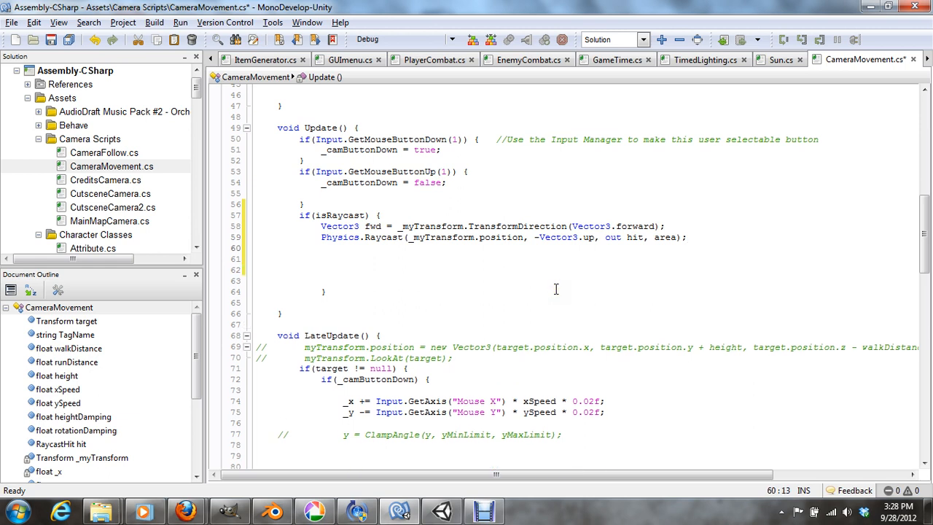
{"action": "type", "text": "distanceToGround *"}
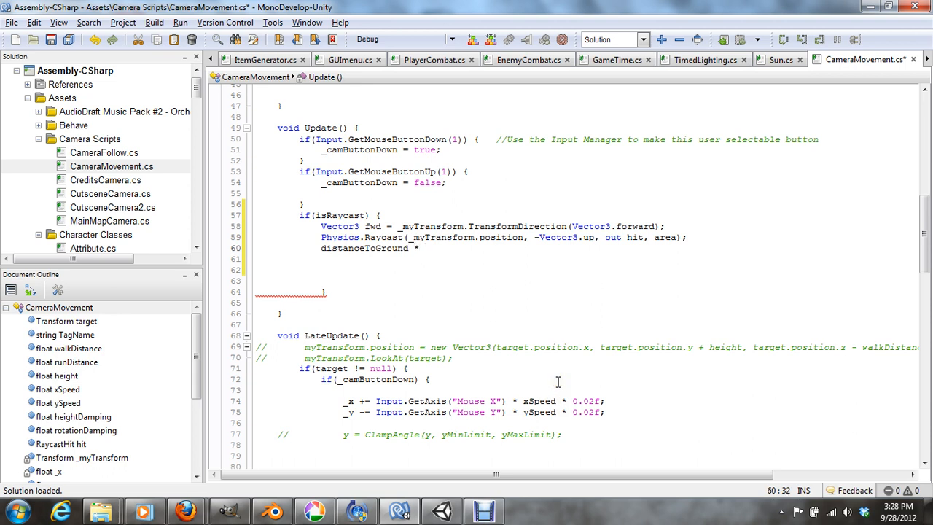
{"action": "type", "text": "hit"}
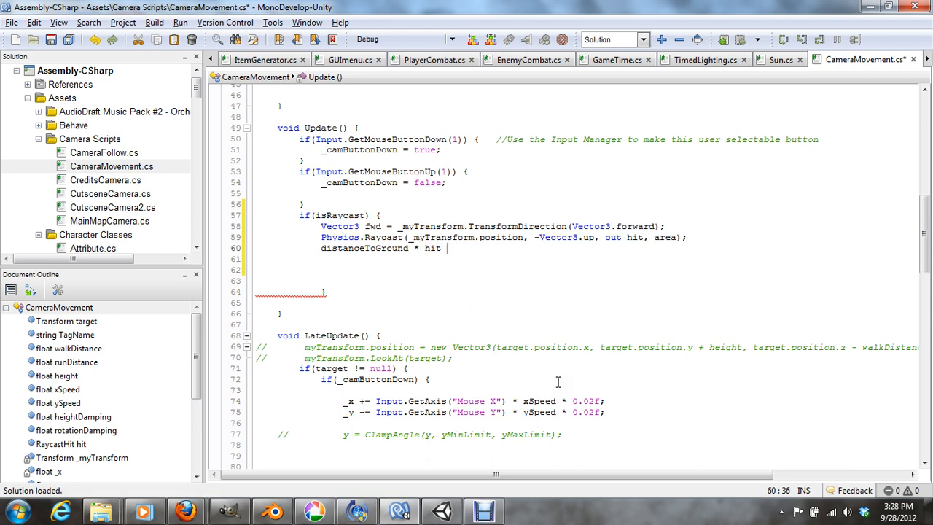
{"action": "type", "text": "/ area;"}
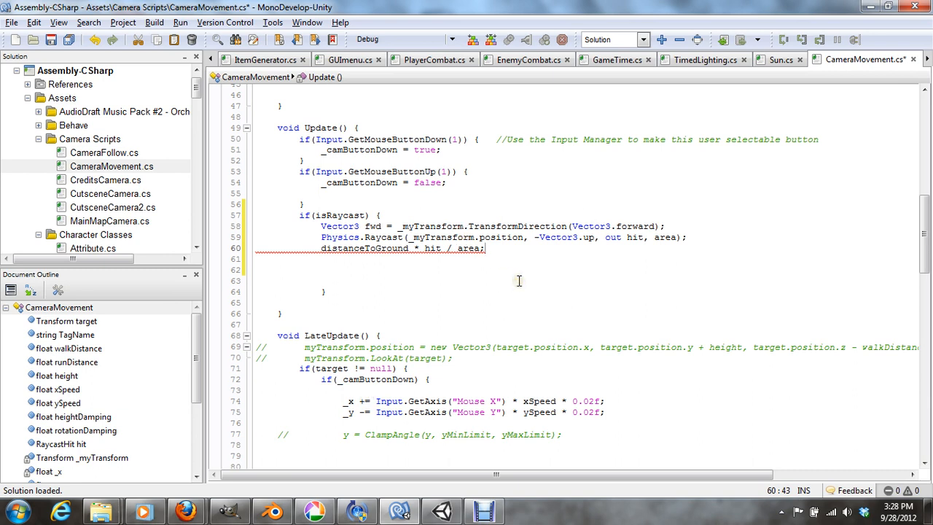
{"action": "key", "text": "BackSpace"}
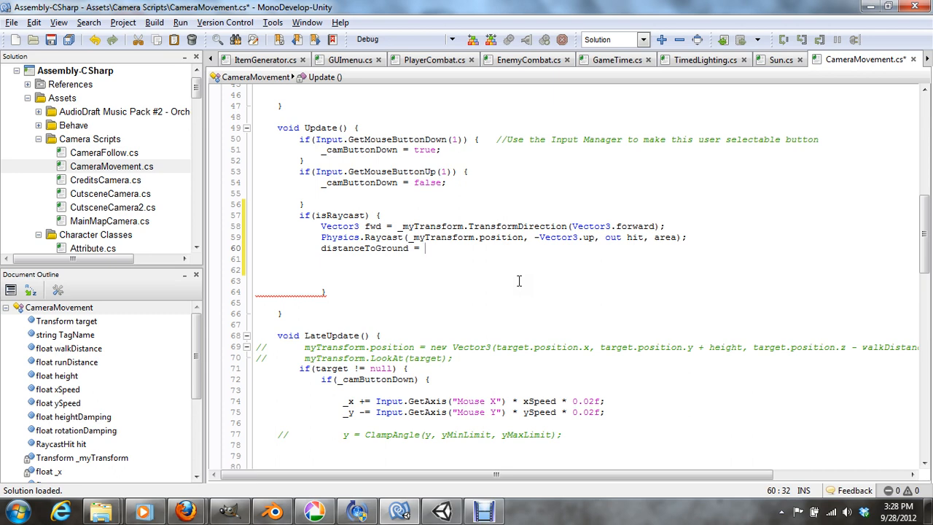
{"action": "type", "text": "hit *"}
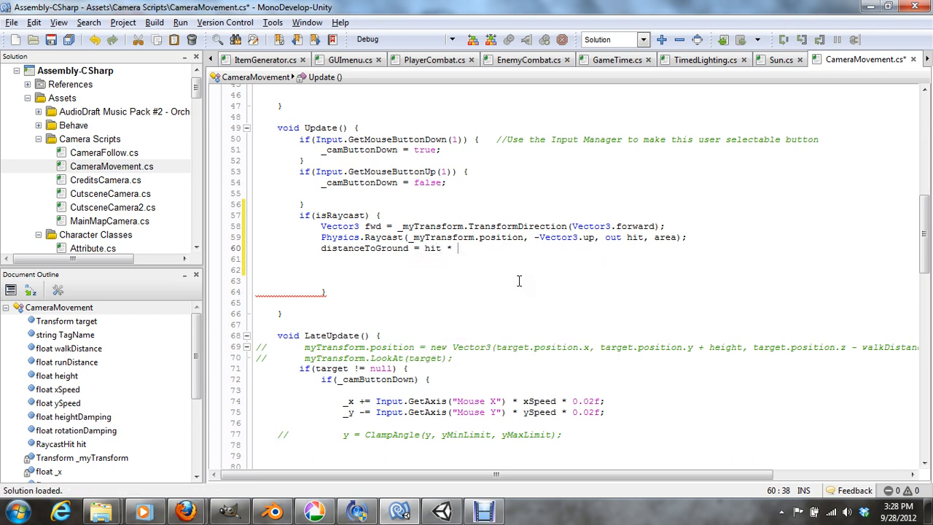
{"action": "type", "text": "area;"}
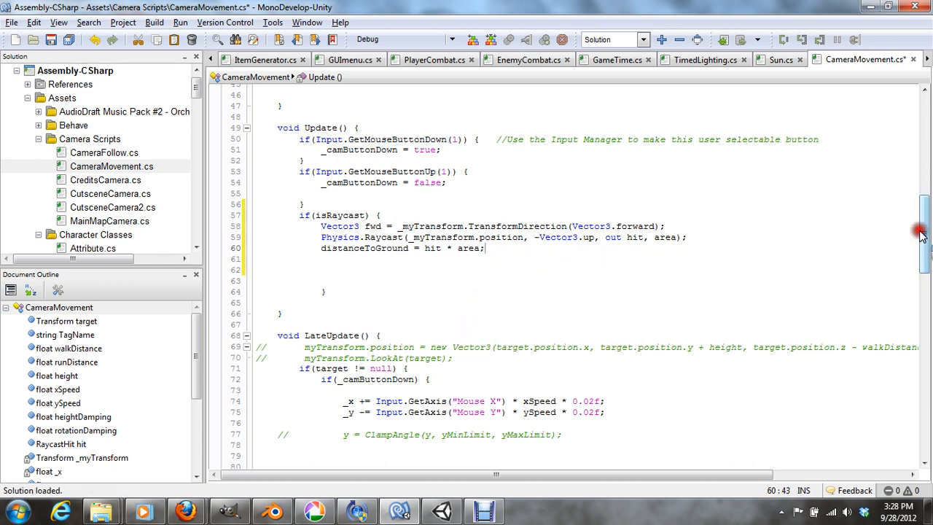
Append * distanceToGround after walkDistance in LateUpdate's camera offset on line 119
{"action": "scroll", "scroll_direction": "down", "scroll_amount": 3}
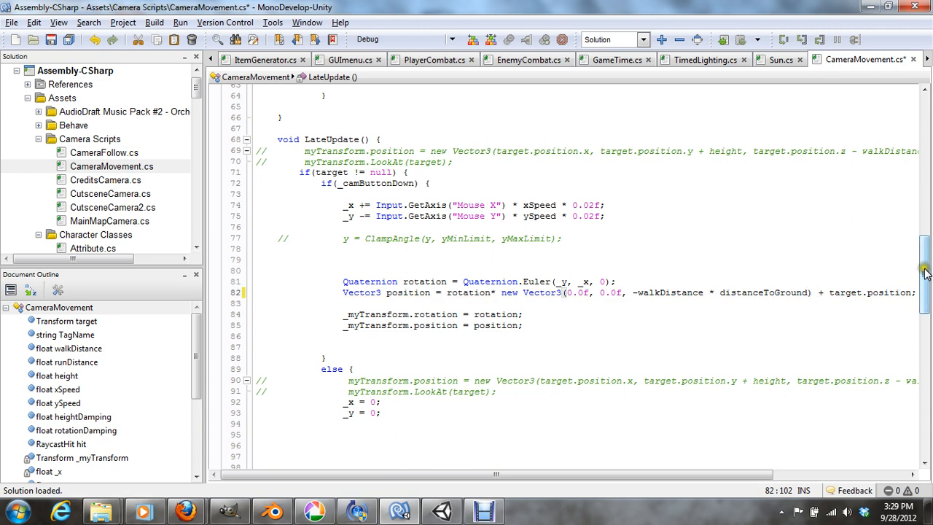
{"action": "scroll", "scroll_direction": "down", "scroll_amount": 3}
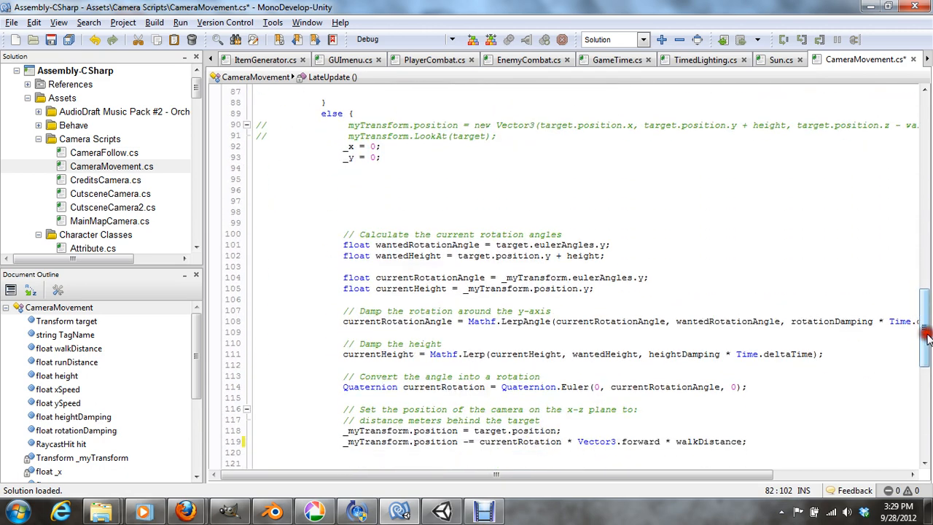
{"action": "scroll", "scroll_direction": "down", "scroll_amount": 3}
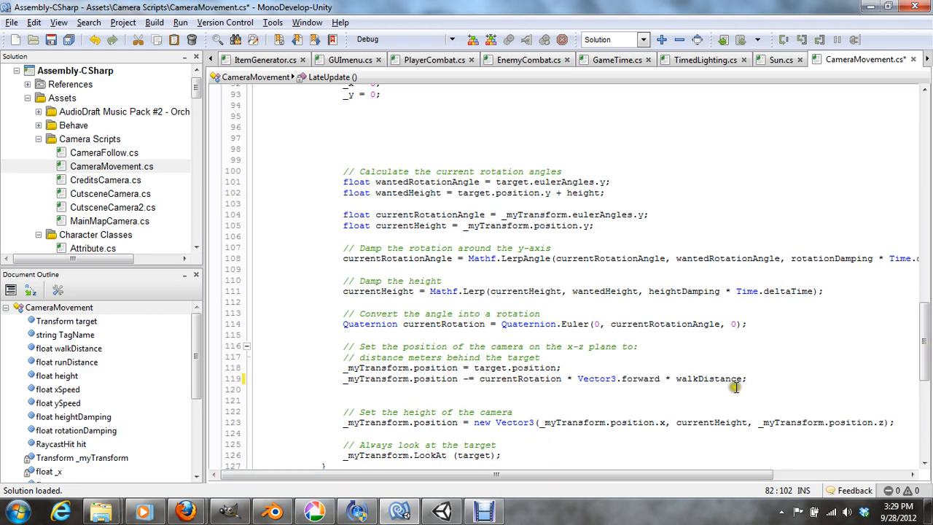
{"action": "left_click", "coordinate": [344, 378]}
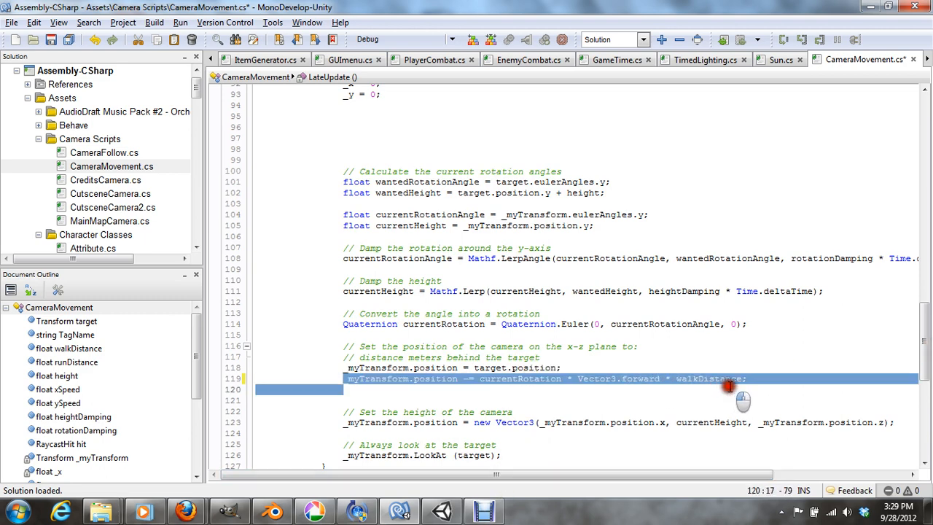
{"action": "left_click", "coordinate": [740, 378]}
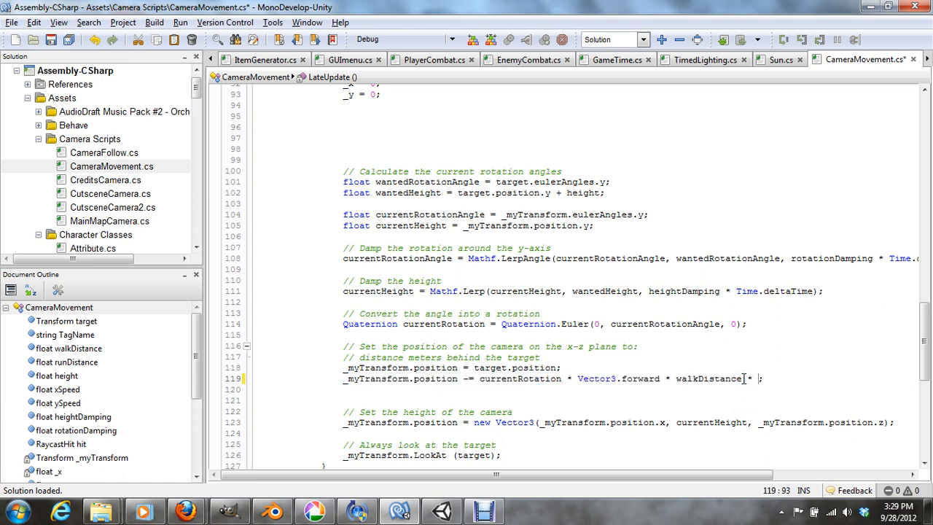
{"action": "type", "text": "distanceToGround;"}
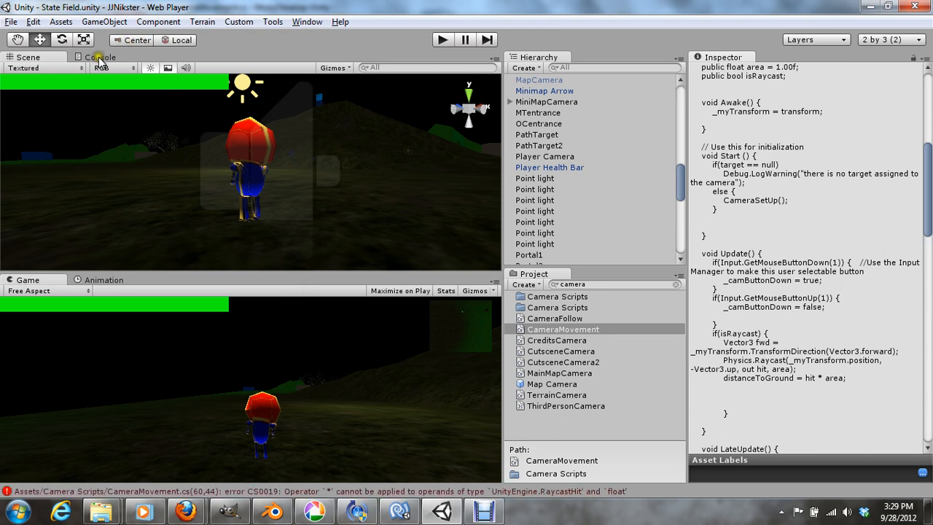
Open Unity's Console to read the CS0019 error at CameraMovement.cs line 60
{"action": "left_click", "coordinate": [99, 57]}
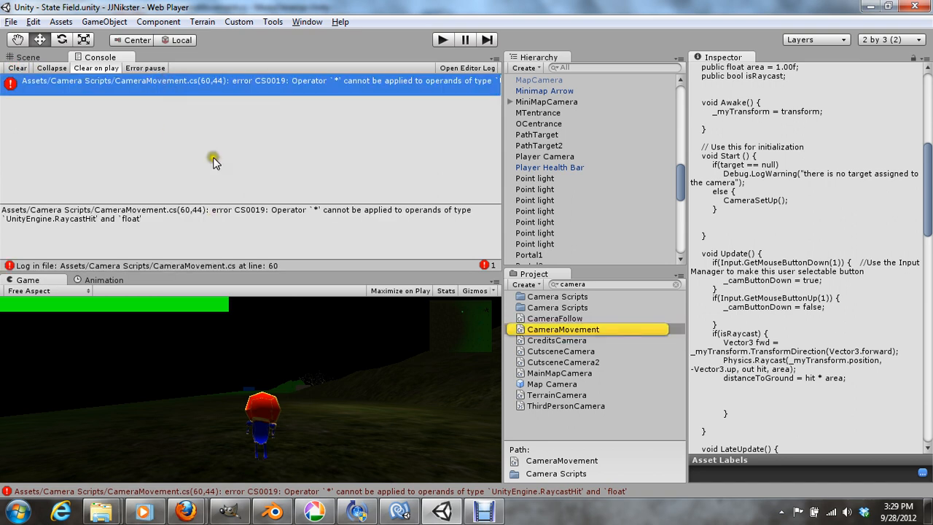
{"action": "mouse_move", "coordinate": [213, 162]}
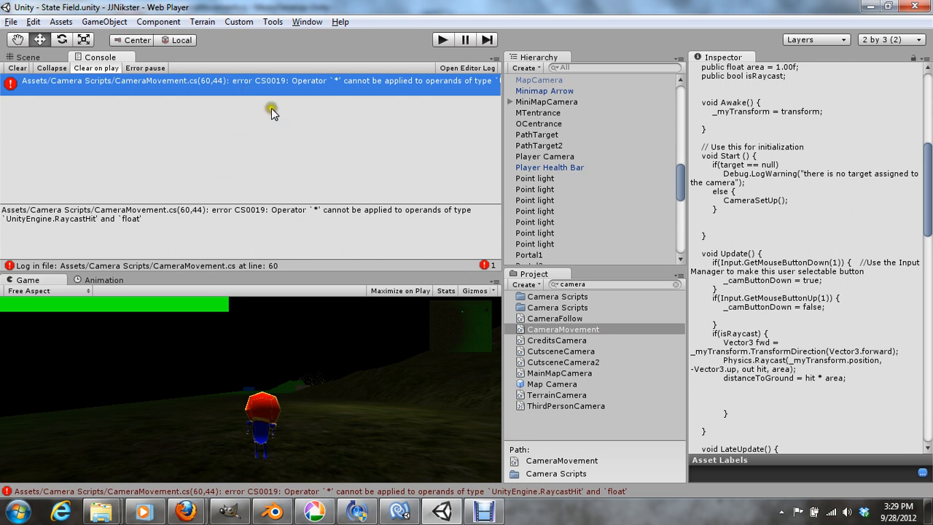
{"action": "mouse_move", "coordinate": [399, 510]}
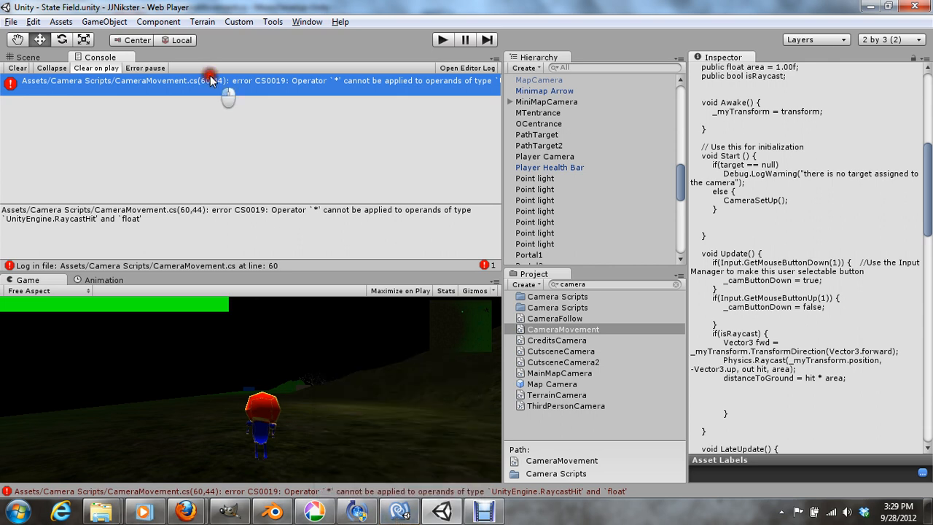
{"action": "mouse_move", "coordinate": [295, 282]}
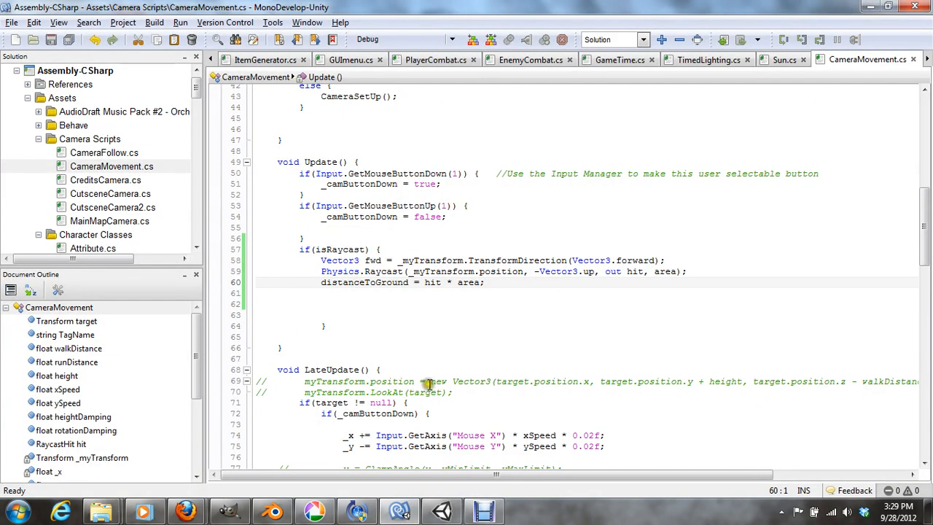
{"action": "mouse_move", "coordinate": [481, 338]}
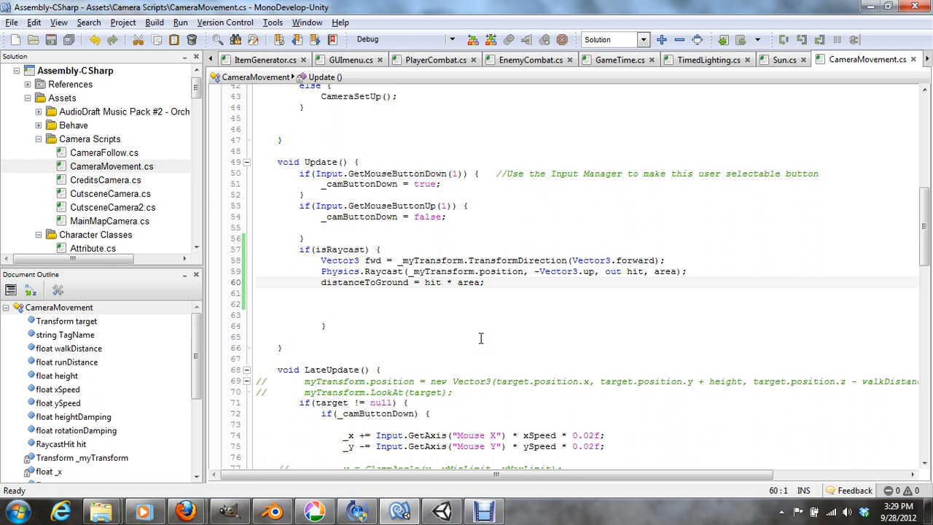
Put the cursor at the end of line 60, distanceToGround = hit * area;
{"action": "left_click", "coordinate": [481, 282]}
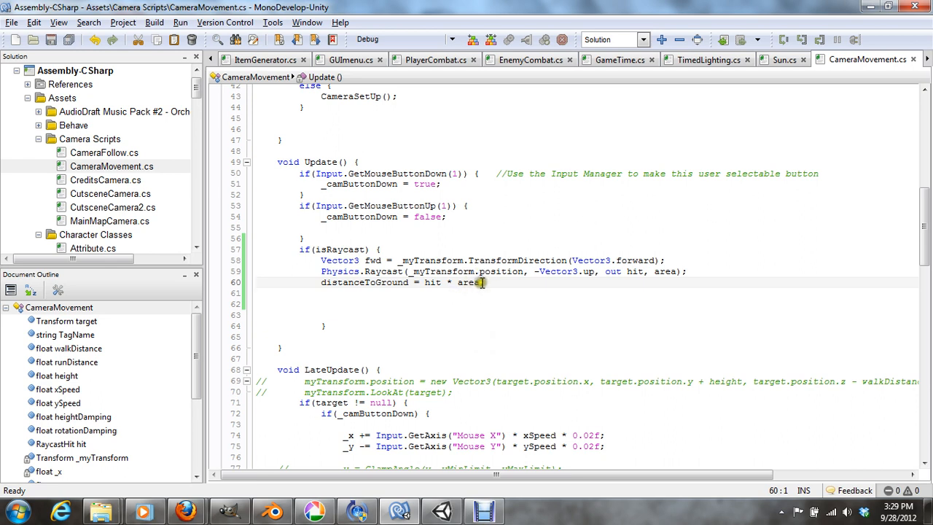
{"action": "mouse_move", "coordinate": [470, 282]}
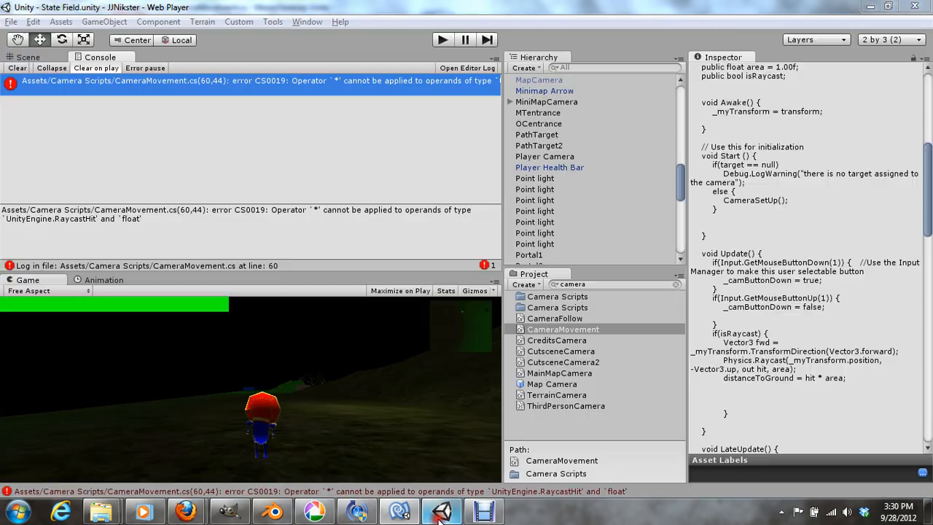
{"action": "mouse_move", "coordinate": [399, 510]}
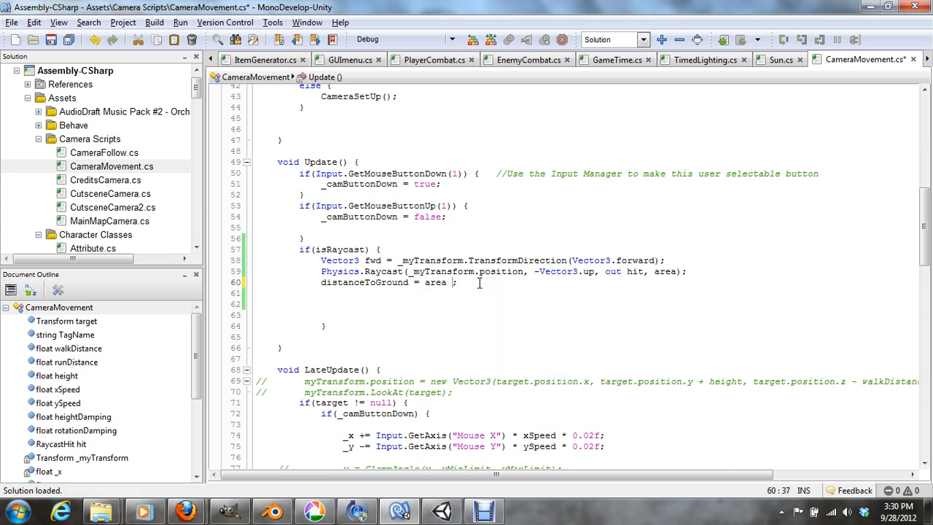
Append '+ hit' on line 60 so it reads distanceToGround = area + hit
{"action": "type", "text": "+"}
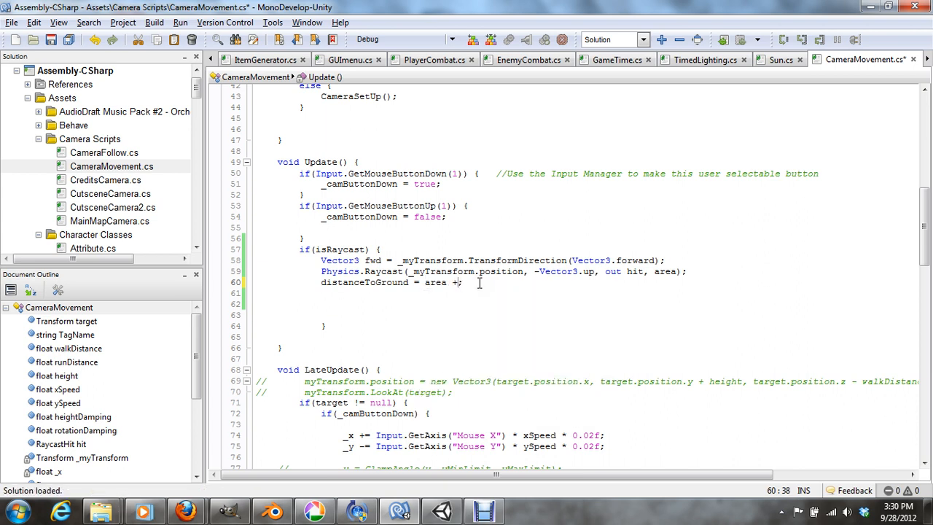
{"action": "type", "text": "hit"}
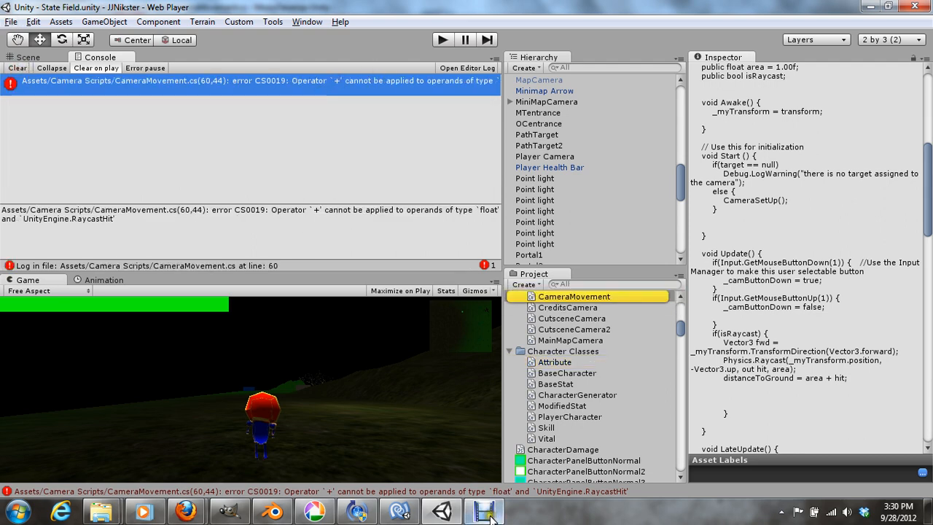
Return to the MonoDevelop editor after seeing the CS0019 '+' error
{"action": "left_click", "coordinate": [441, 510]}
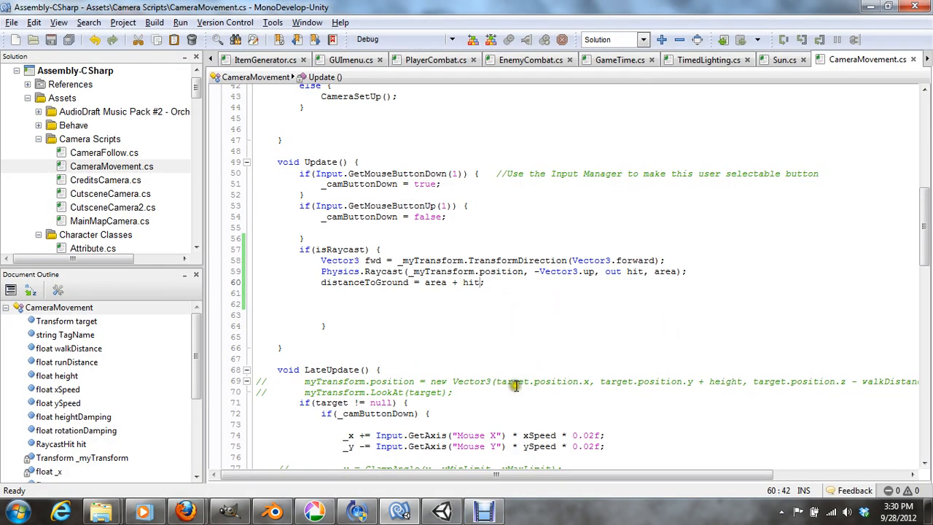
{"action": "mouse_move", "coordinate": [516, 380]}
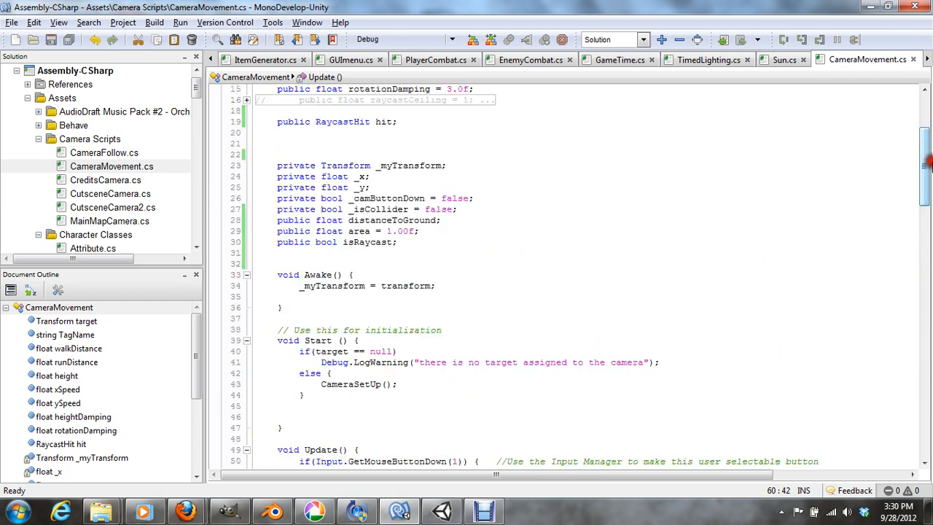
Replace the expression on line 60 with hit / area
{"action": "scroll", "scroll_direction": "down", "scroll_amount": 3}
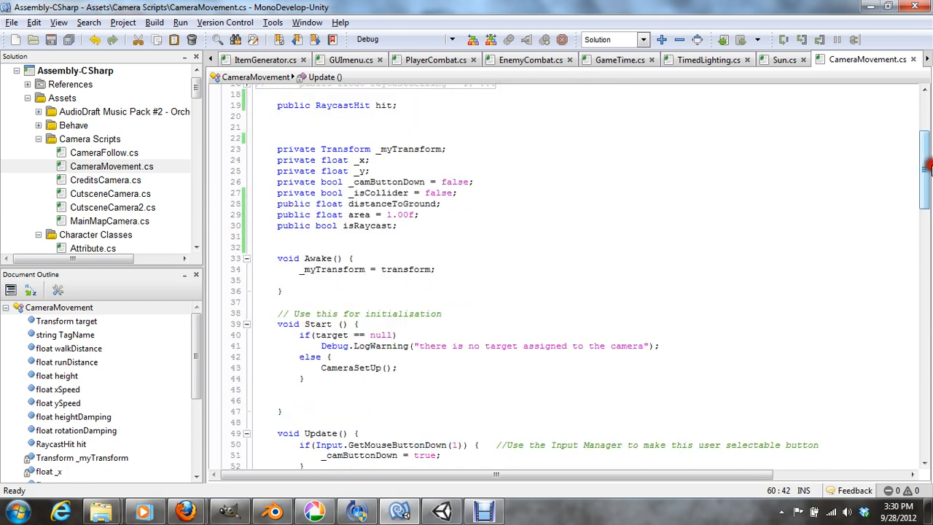
{"action": "scroll", "scroll_direction": "down", "scroll_amount": 3}
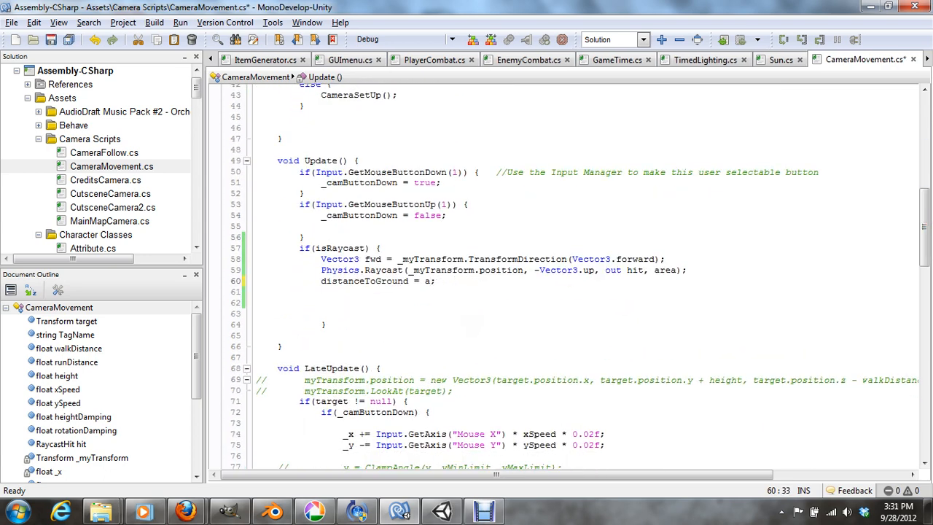
{"action": "key", "text": "BackSpace"}
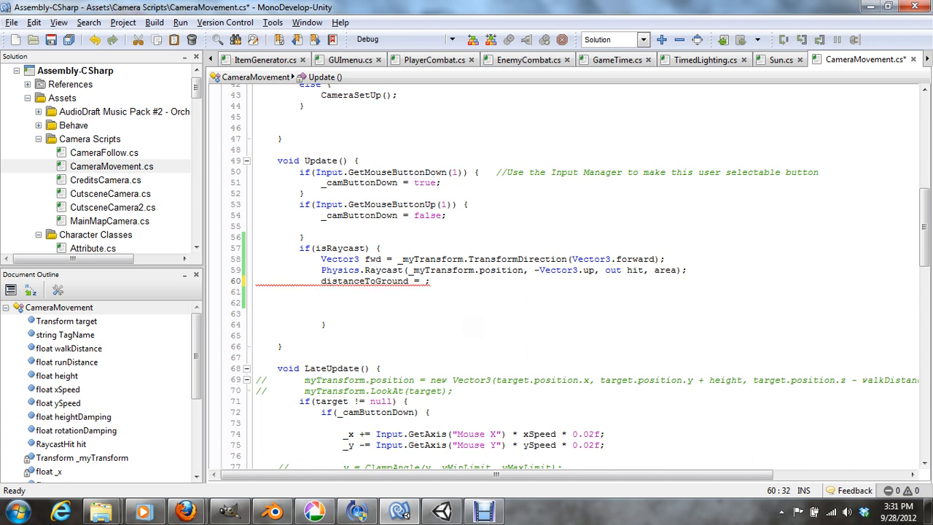
{"action": "key", "text": "BackSpace"}
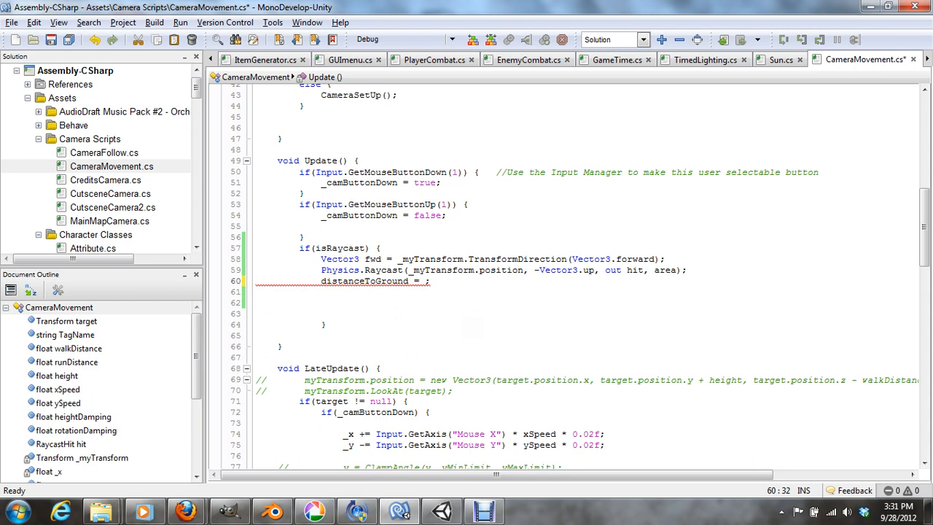
{"action": "type", "text": "hit /"}
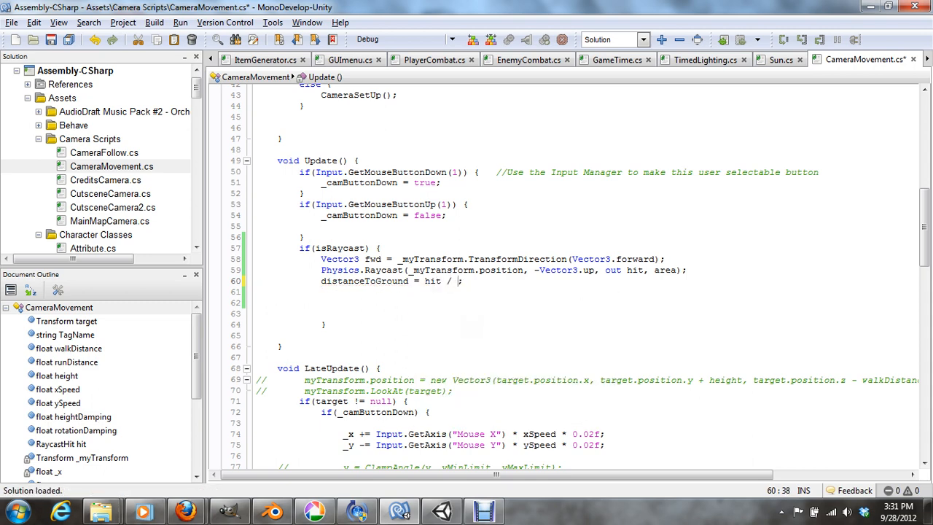
{"action": "type", "text": "area"}
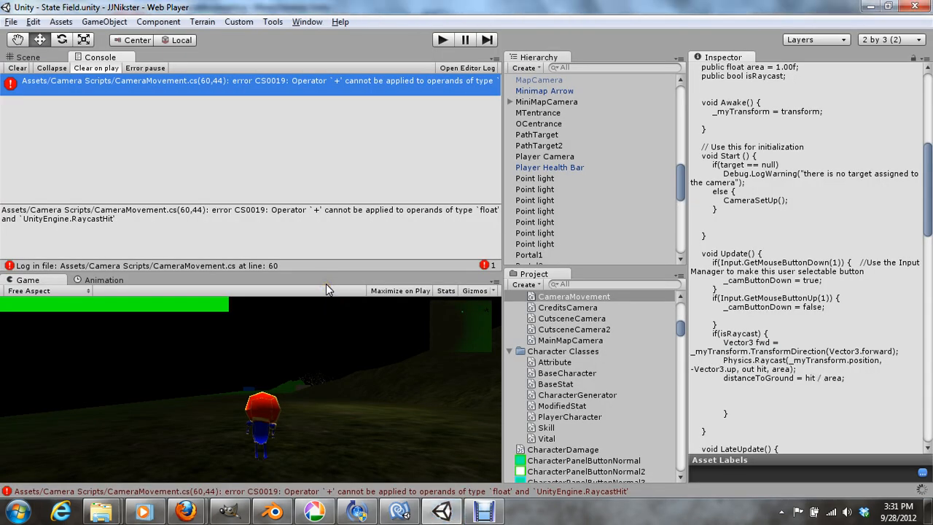
Let Unity recompile to show the '/' CS0019 error, then return to MonoDevelop
{"action": "left_click", "coordinate": [554, 362]}
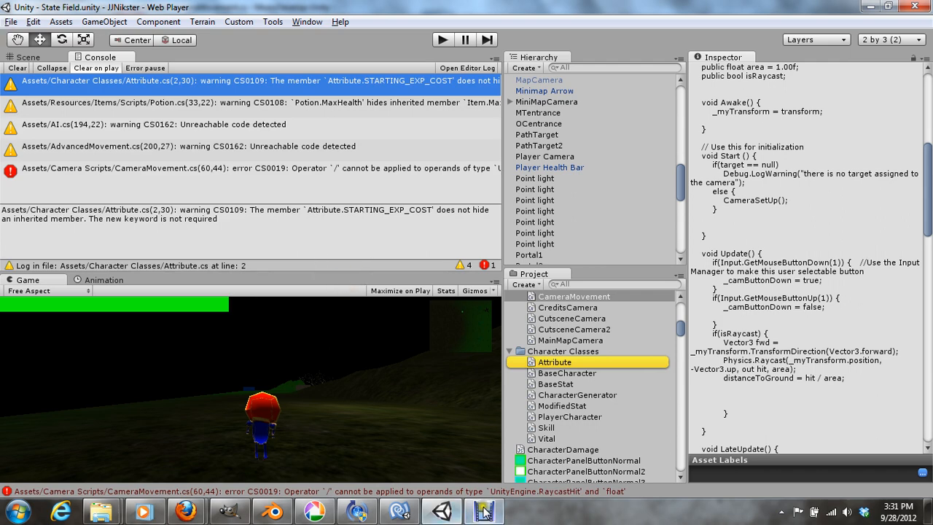
{"action": "left_click", "coordinate": [483, 510]}
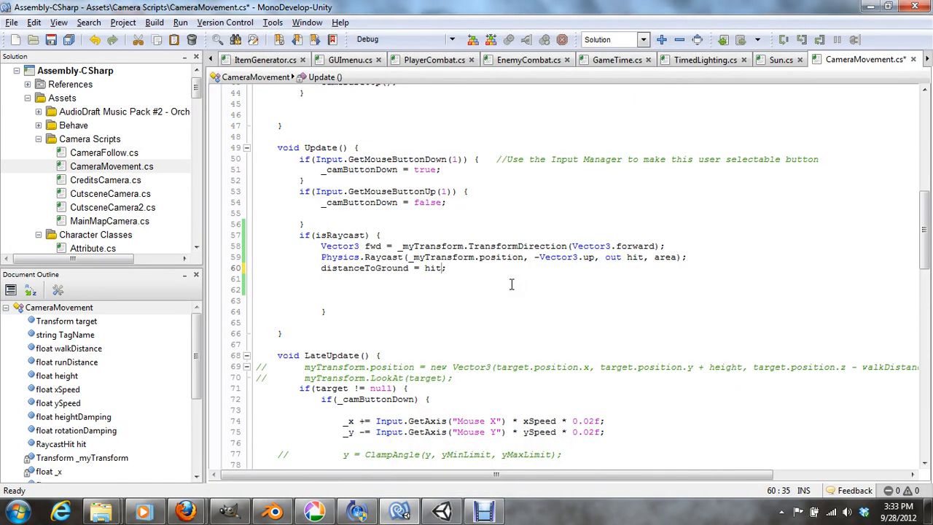
Make line 60 read distanceToGround = hit.distance * area and return to Unity
{"action": "type", "text": ".distance"}
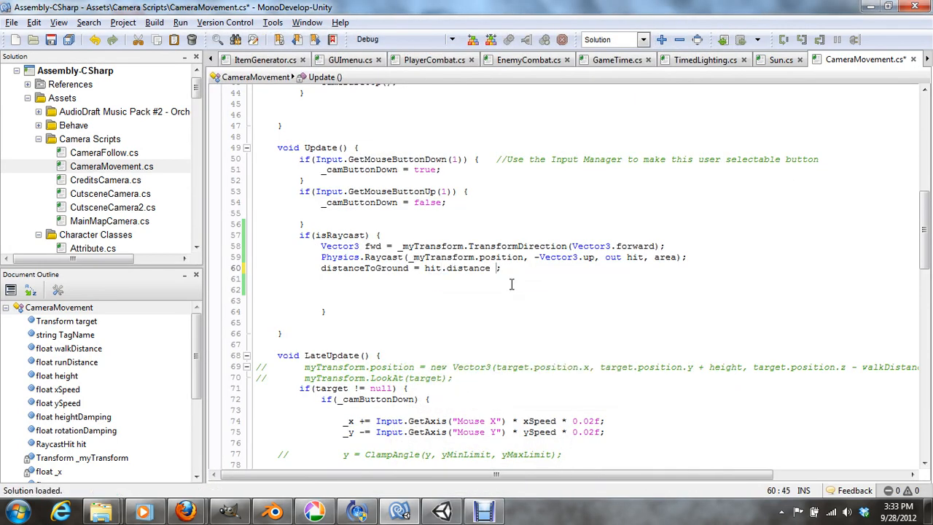
{"action": "type", "text": "* area"}
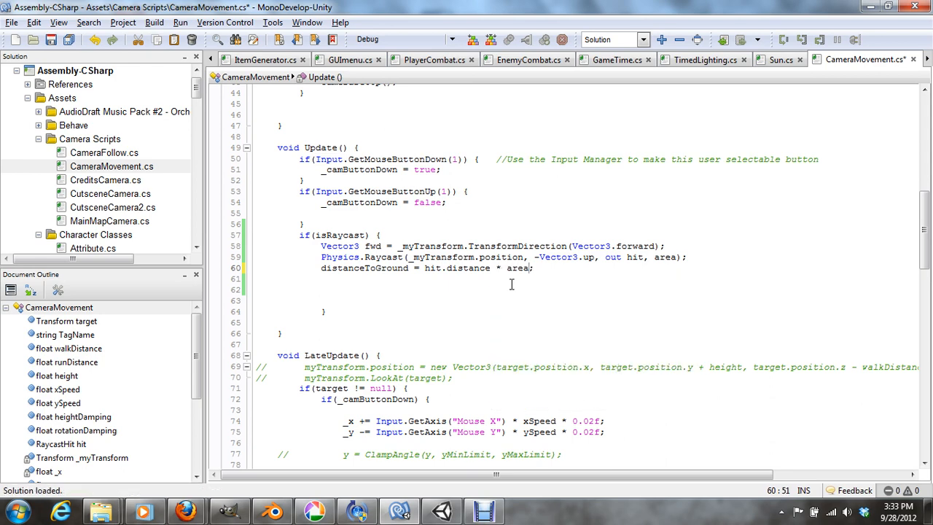
{"action": "mouse_move", "coordinate": [558, 283]}
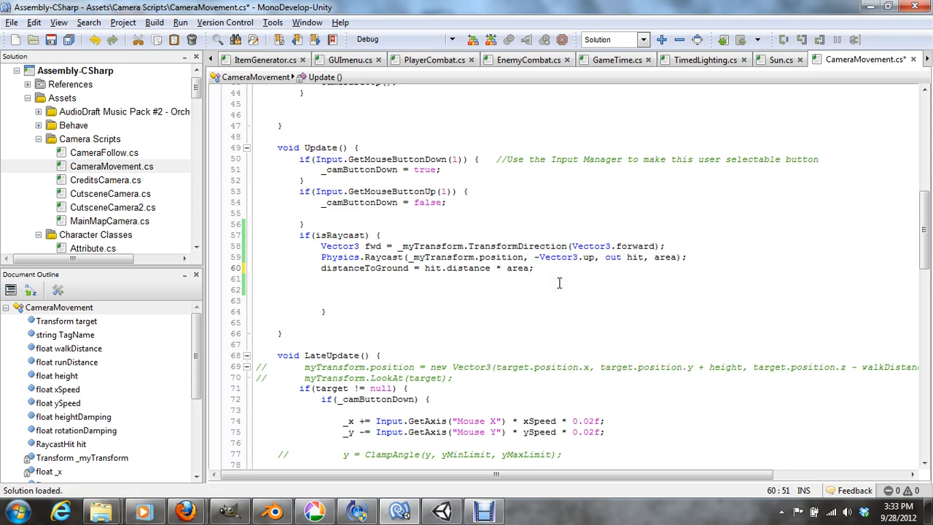
{"action": "left_click", "coordinate": [440, 510]}
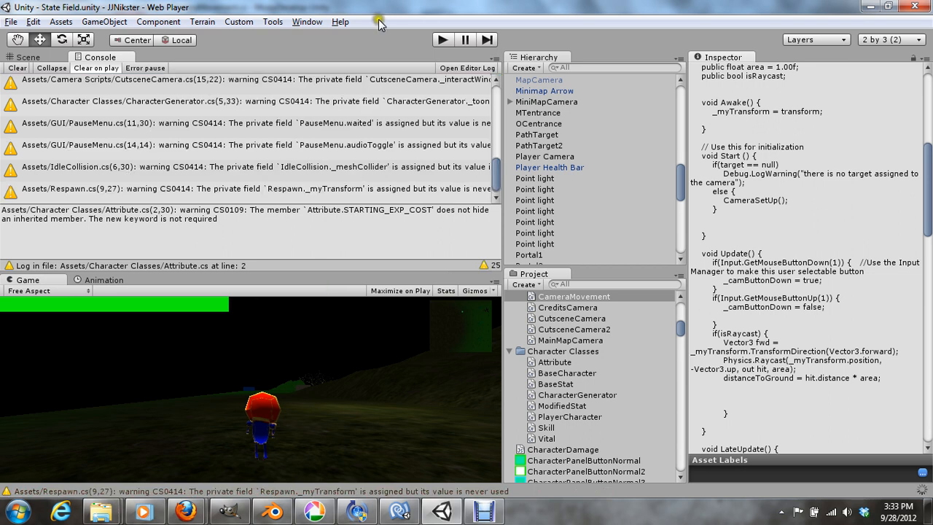
{"action": "mouse_move", "coordinate": [378, 18]}
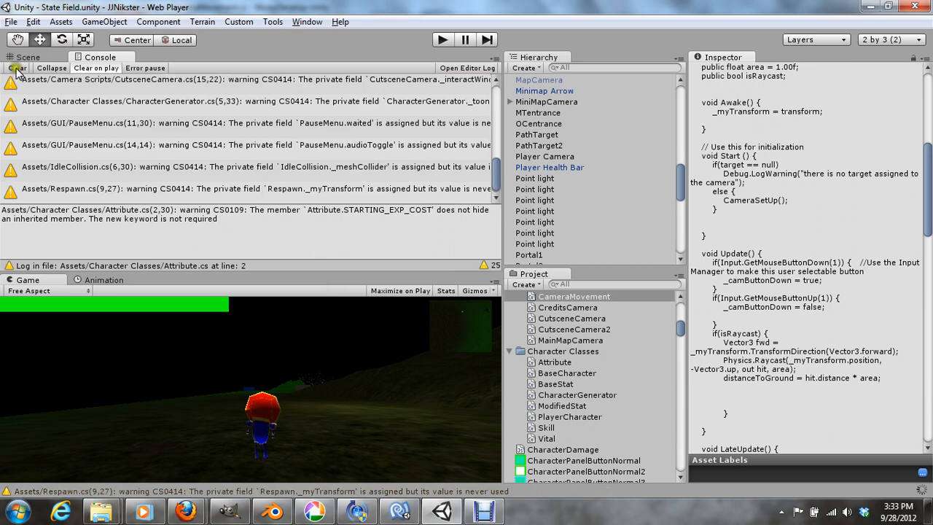
Clear the console warnings, show the Scene view, and briefly run then stop Play mode
{"action": "left_click", "coordinate": [17, 68]}
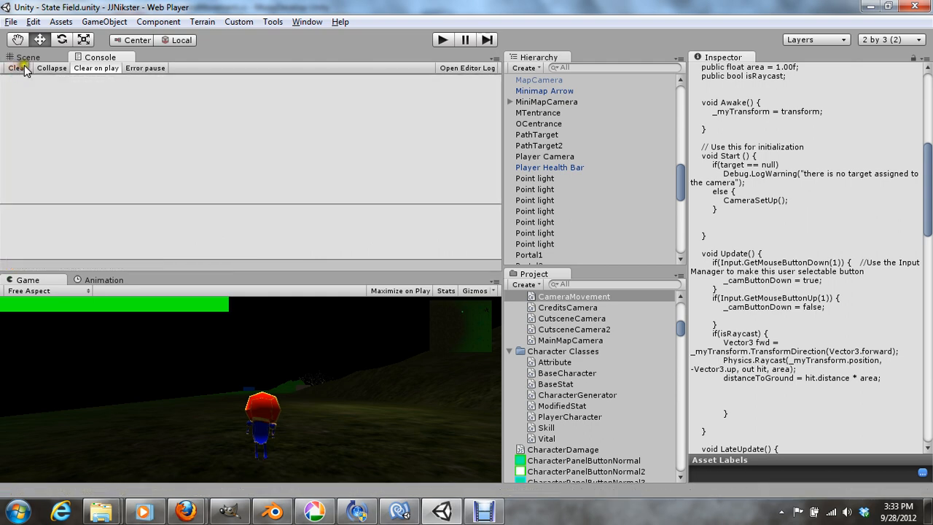
{"action": "left_click", "coordinate": [28, 57]}
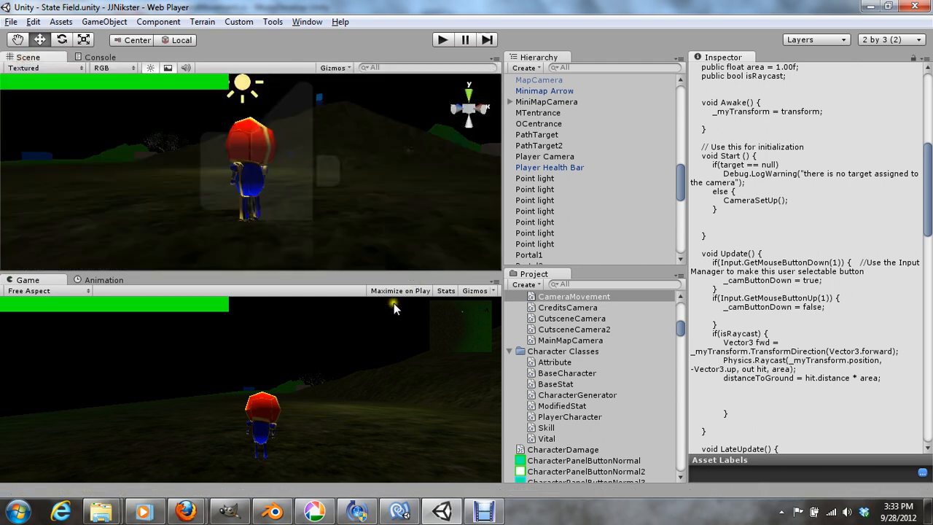
{"action": "left_click", "coordinate": [442, 39]}
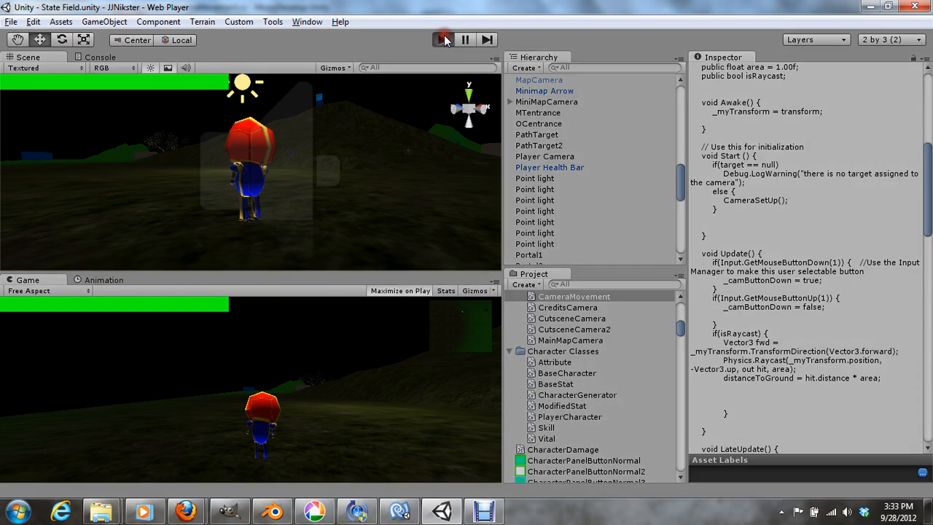
{"action": "left_click", "coordinate": [443, 39]}
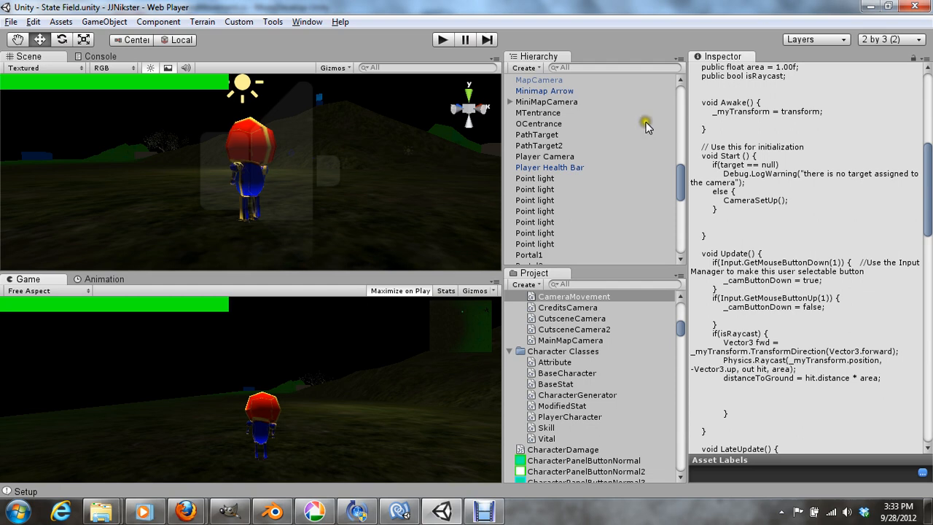
Select Player Camera to see Distance To Ground 0, Area 1 and Is Raycast ticked
{"action": "left_click", "coordinate": [545, 155]}
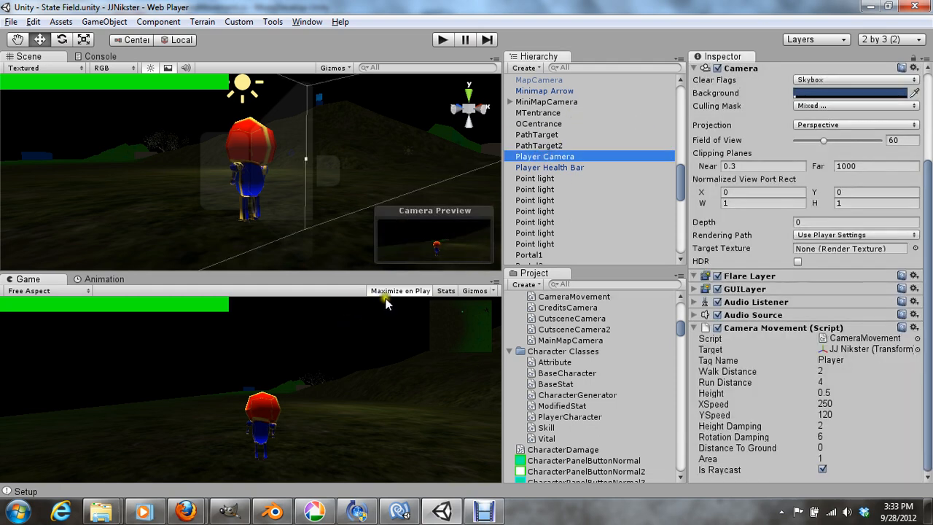